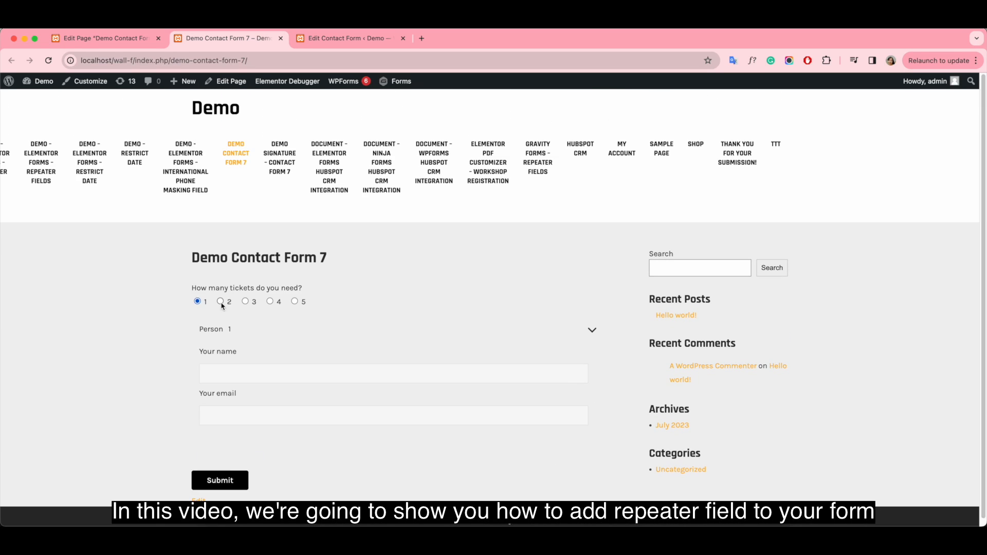
# - Try three then four tickets on the demo form to show matching Person rows, then view installed plugins
pyautogui.click(220, 302)
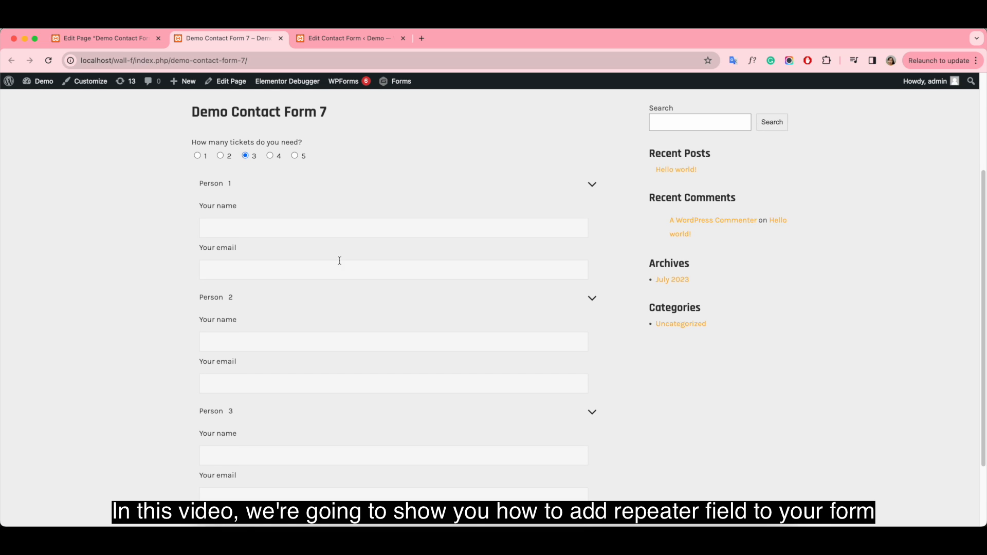
pyautogui.scroll(-3)
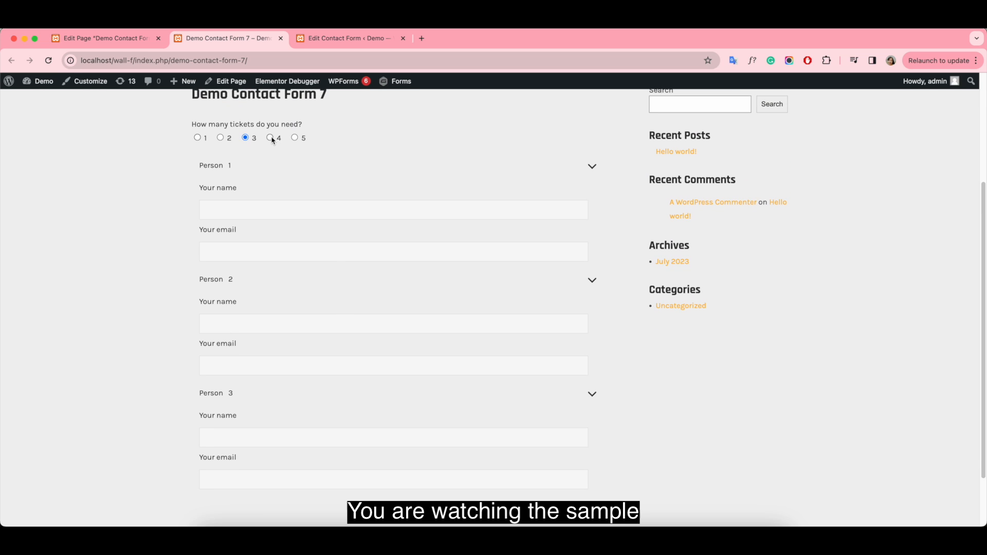
pyautogui.click(270, 138)
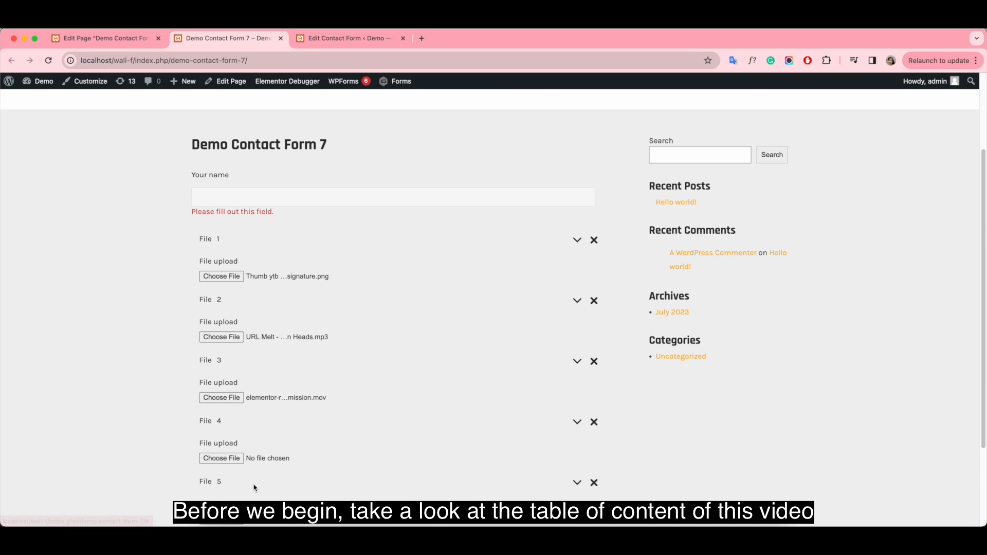
pyautogui.scroll(-3)
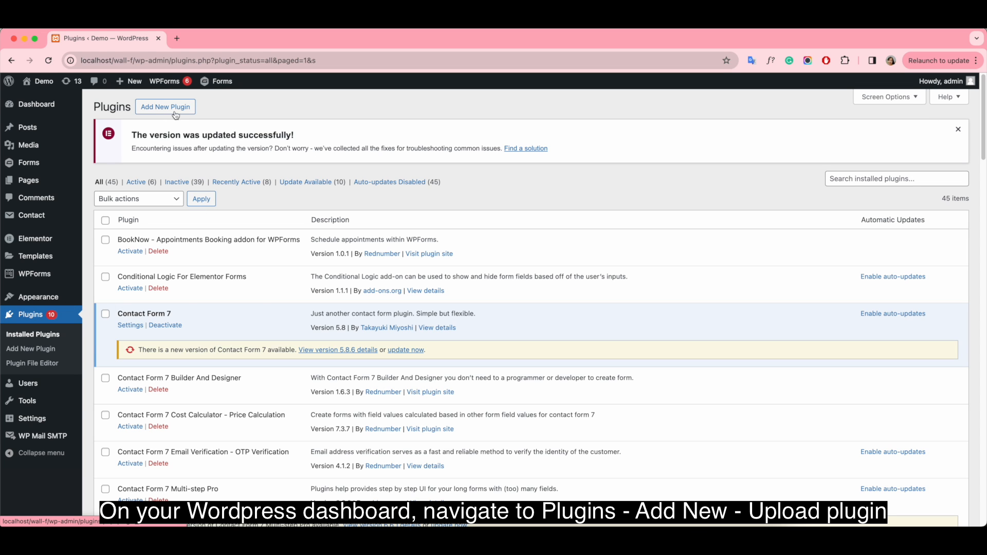
# - Upload the Contact Form 7 Repeater zip, install it and activate the plugin
pyautogui.click(166, 107)
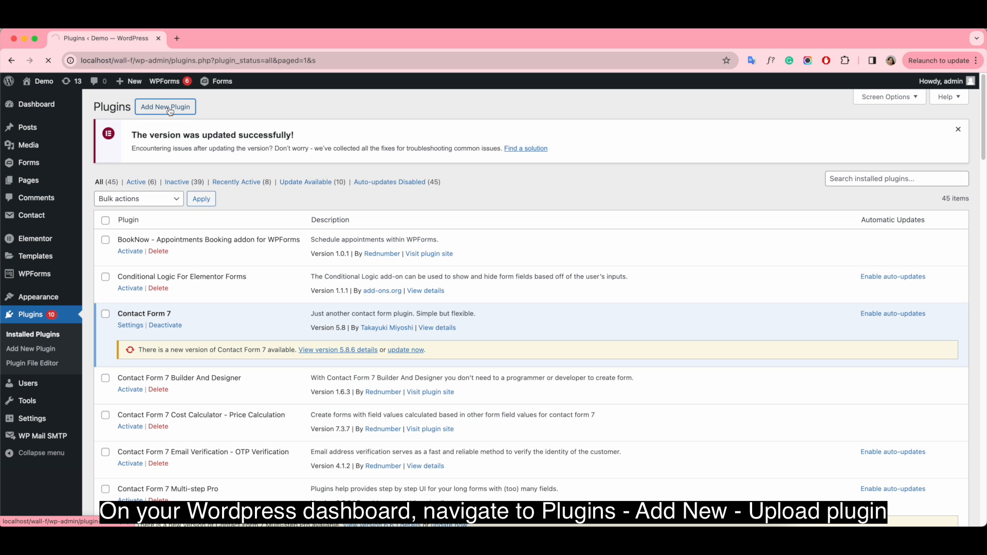
pyautogui.click(165, 106)
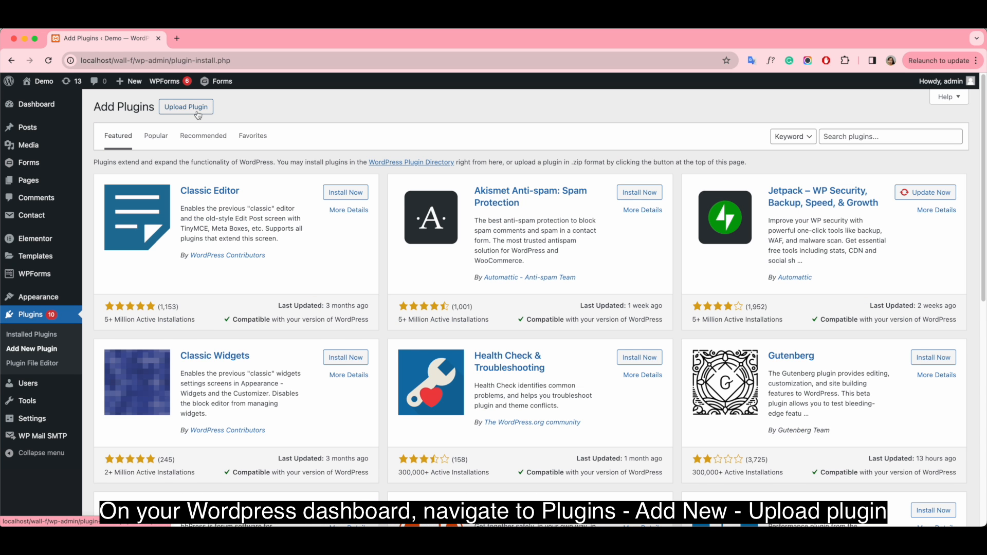
pyautogui.click(186, 106)
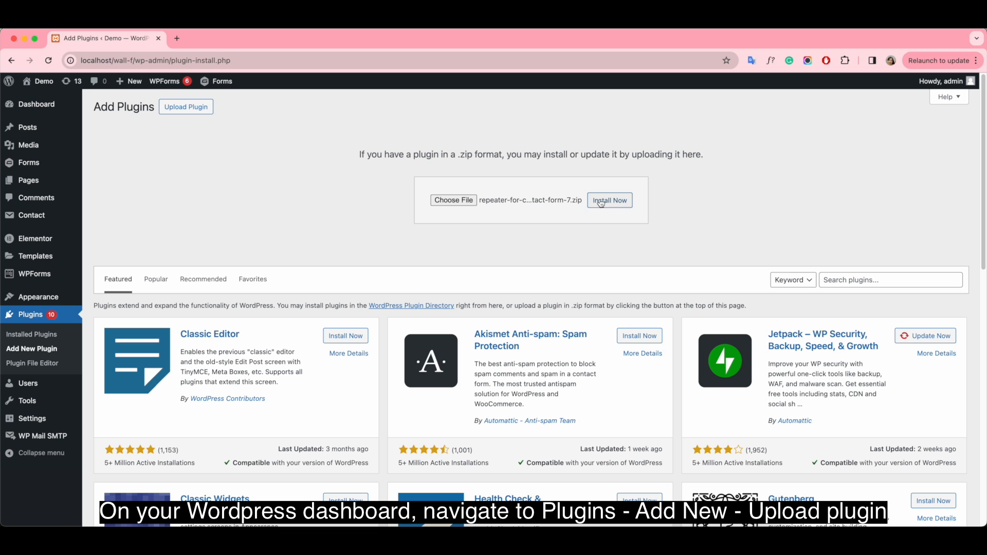
pyautogui.click(609, 200)
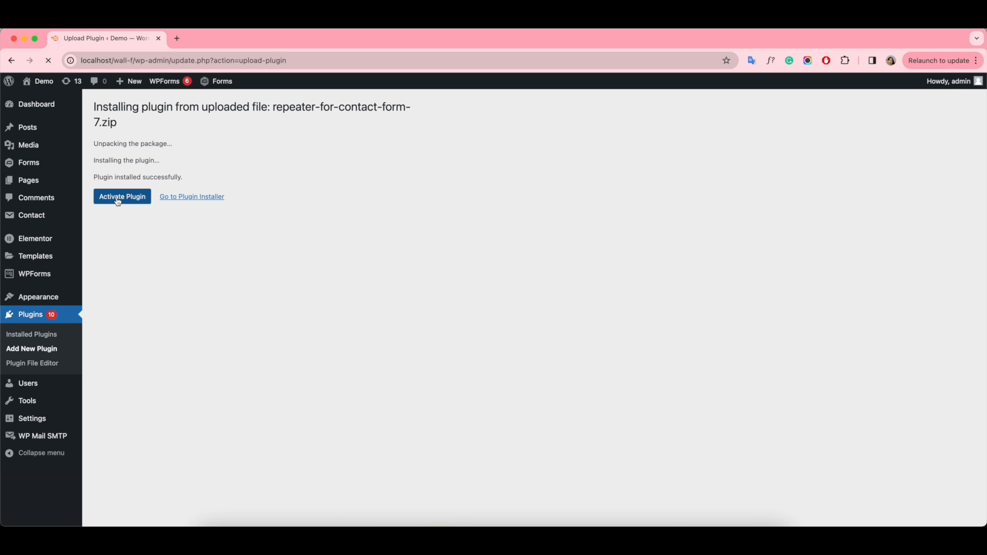
pyautogui.click(122, 197)
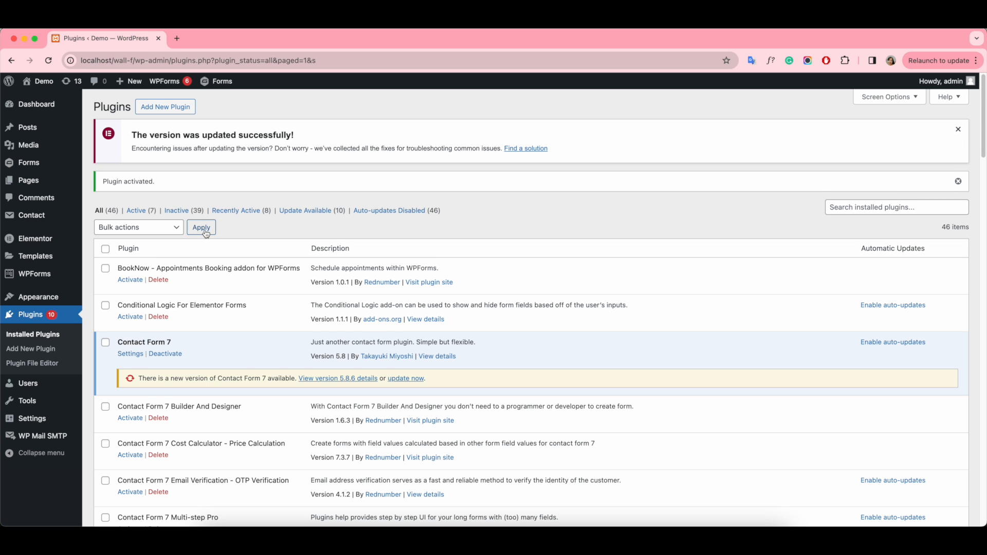
pyautogui.scroll(-3)
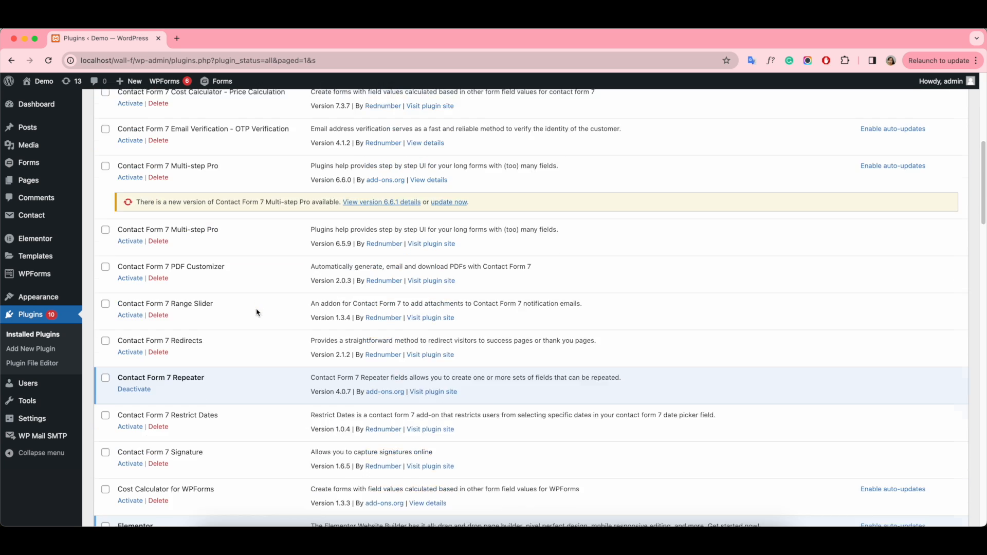
pyautogui.scroll(-3)
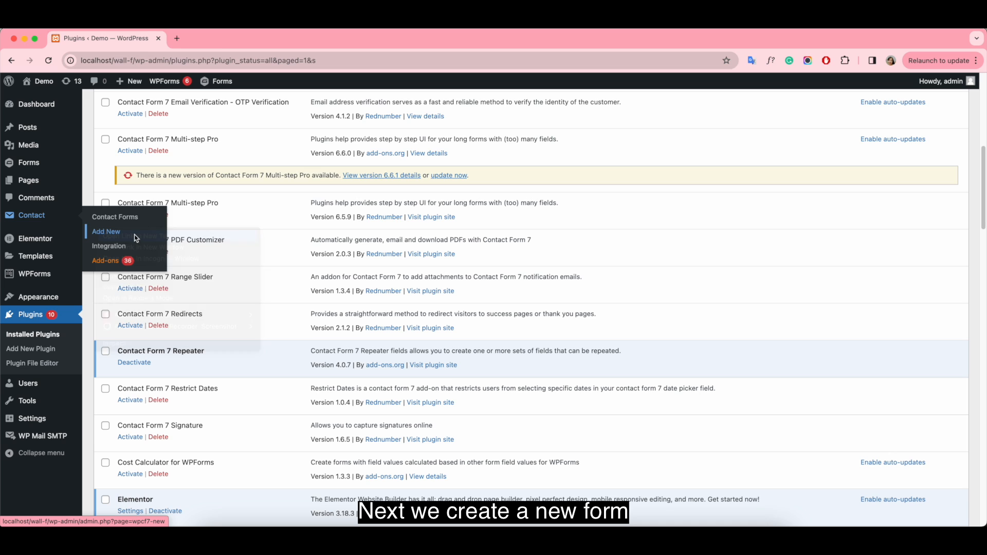
# - Create a contact form titled 'Demo Contact Form 7 Repeater Fields' and save it to get its shortcode
pyautogui.click(105, 231)
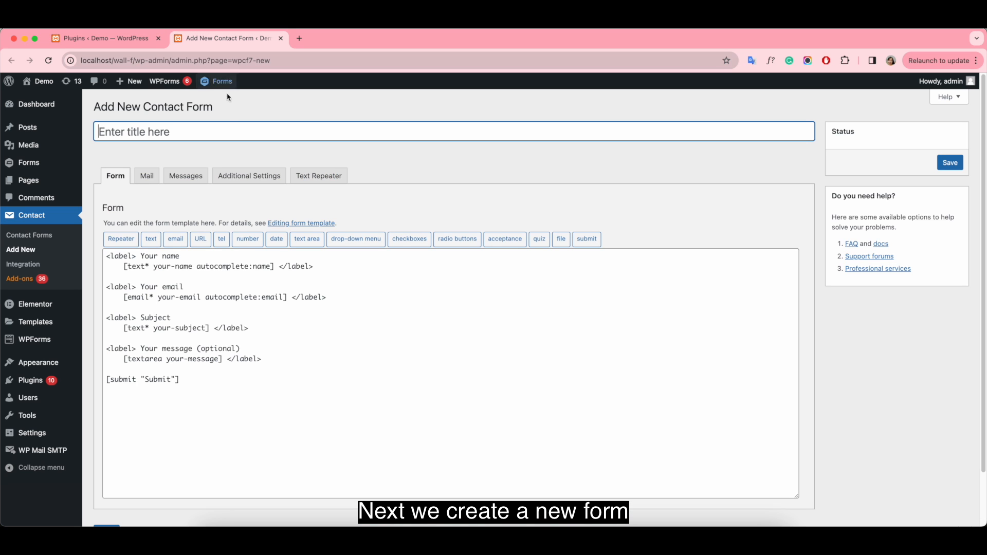
pyautogui.write('Demo Contact Form 7 Repeater Fields')
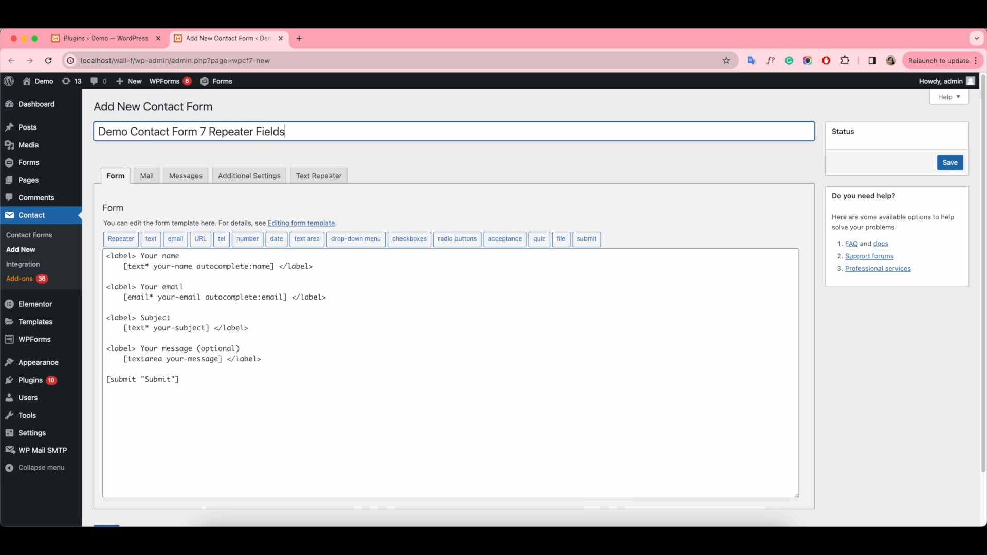
pyautogui.click(950, 163)
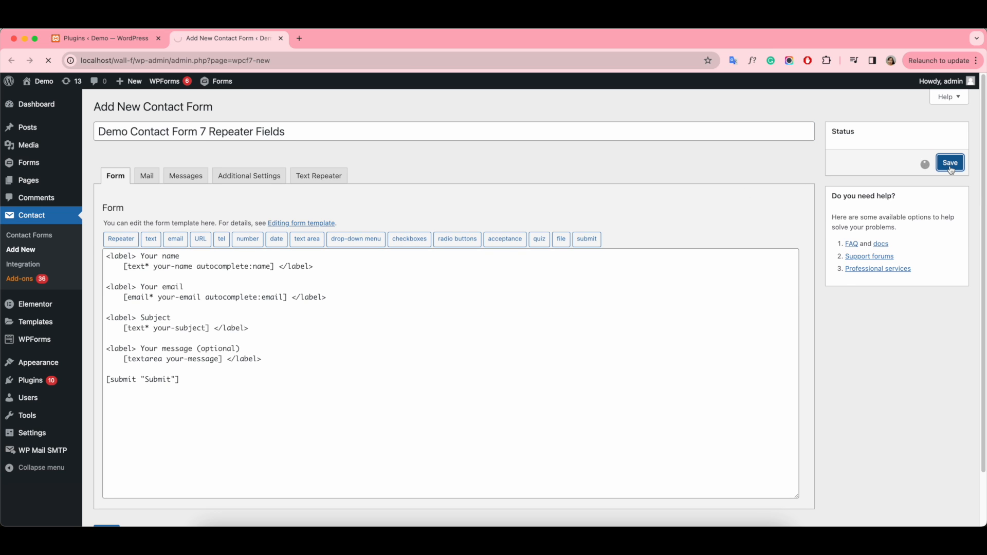
pyautogui.click(951, 163)
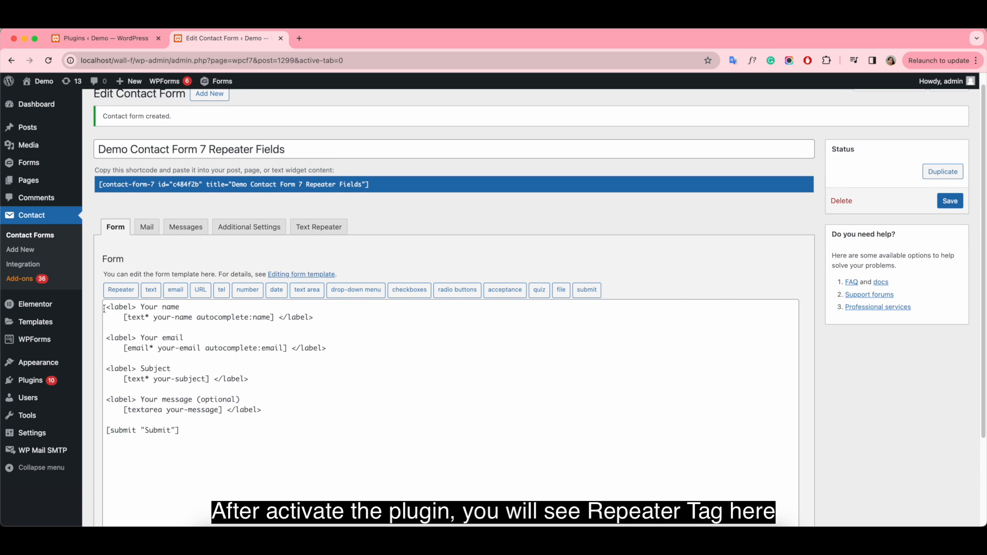
pyautogui.moveTo(122, 293)
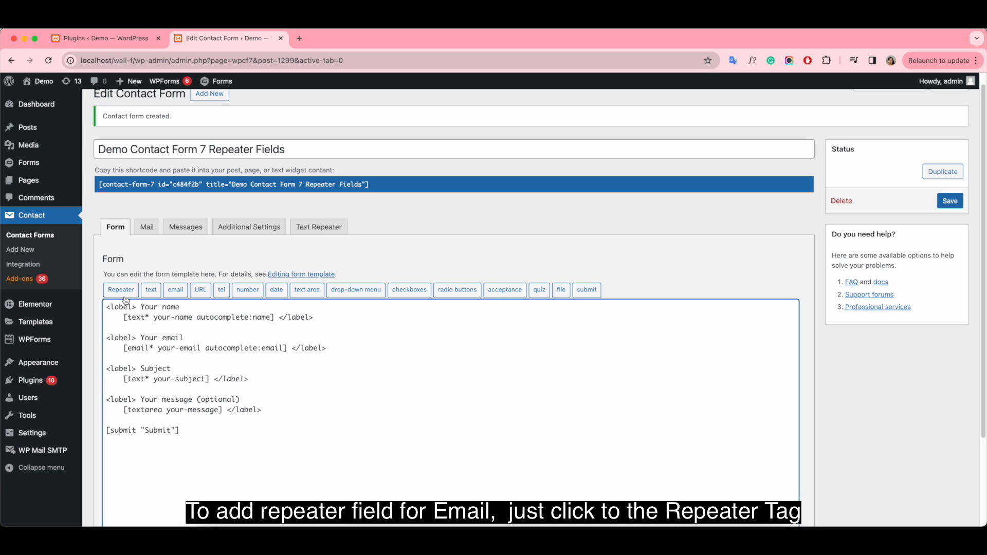
# - Insert an 'Email' repeater tag with maximum 3 rows and 1 initial row into the template
pyautogui.click(121, 290)
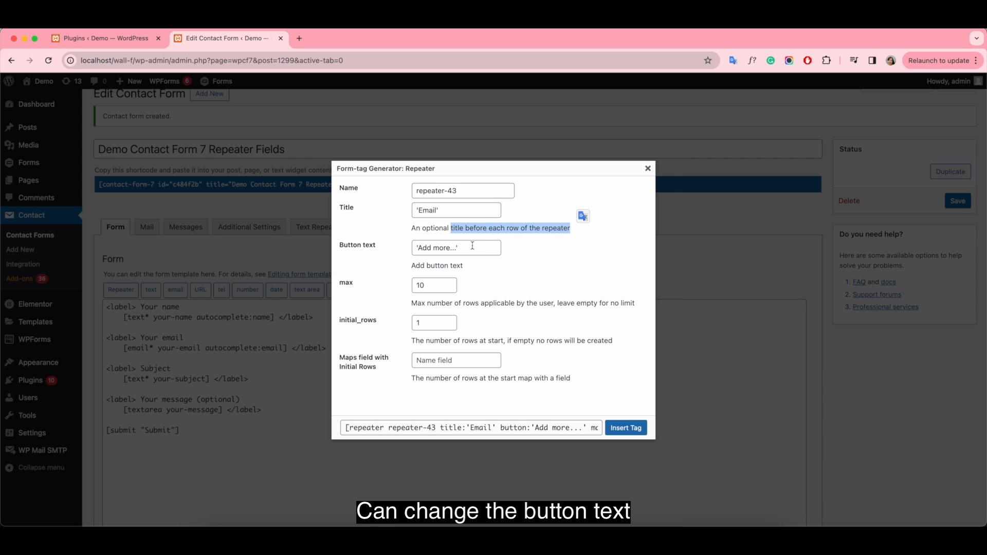
pyautogui.click(432, 285)
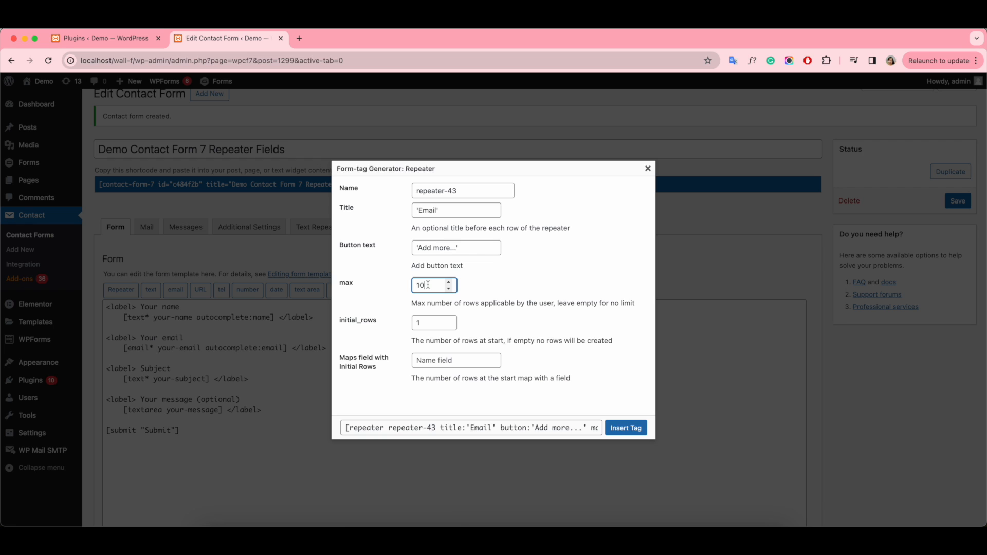
pyautogui.press('Backspace')
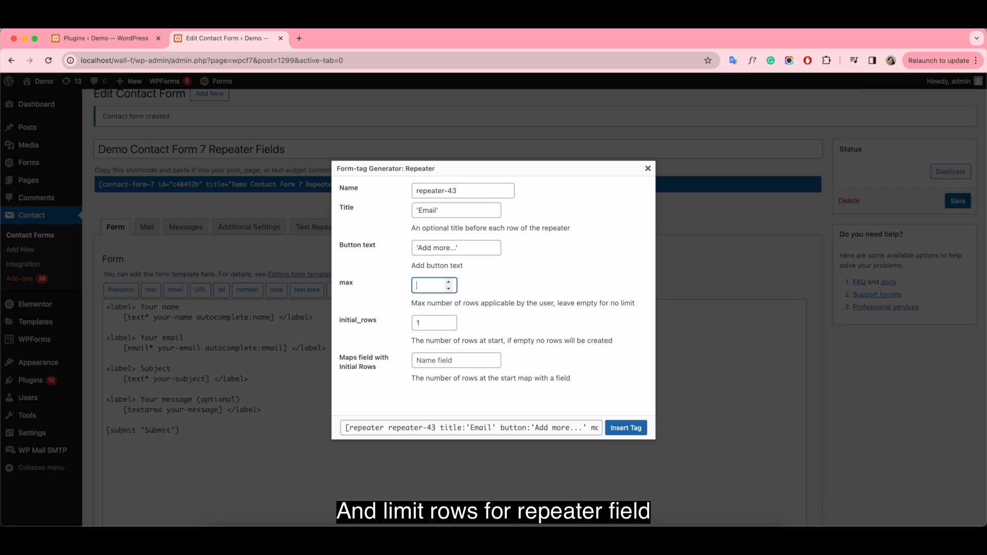
pyautogui.write('3')
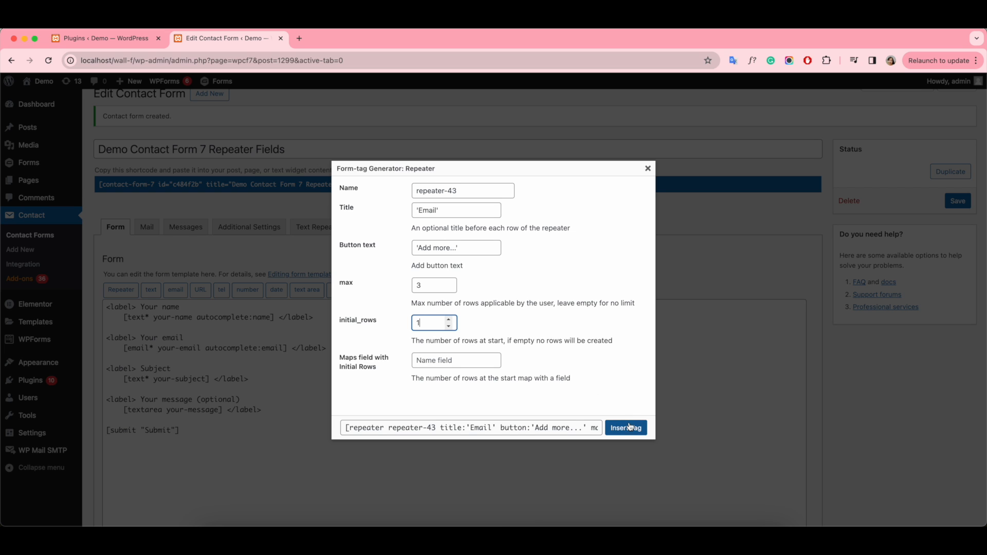
pyautogui.click(627, 428)
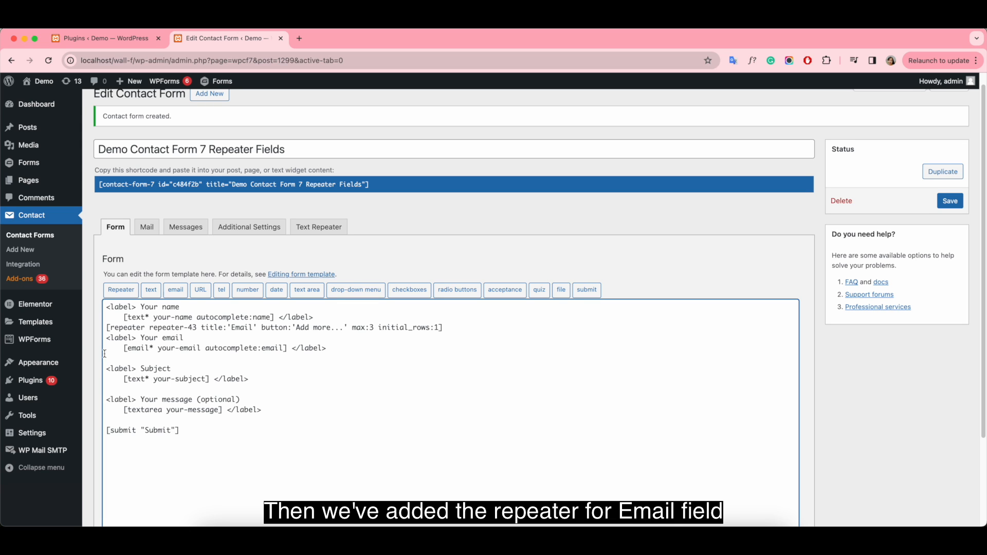
# - Close the repeater with [/repeater] after the email field and return to the plugins tab
pyautogui.write('[/repeater]')
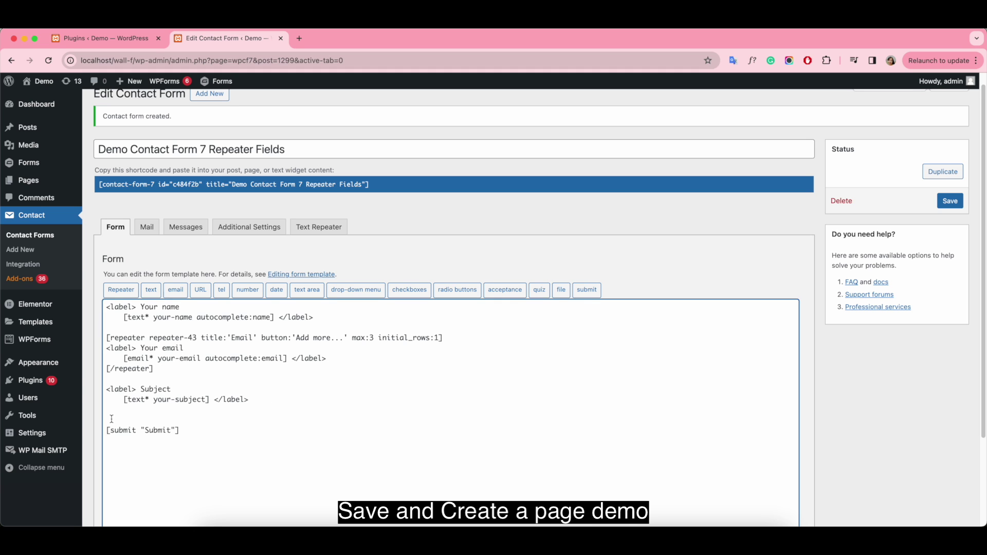
pyautogui.click(950, 201)
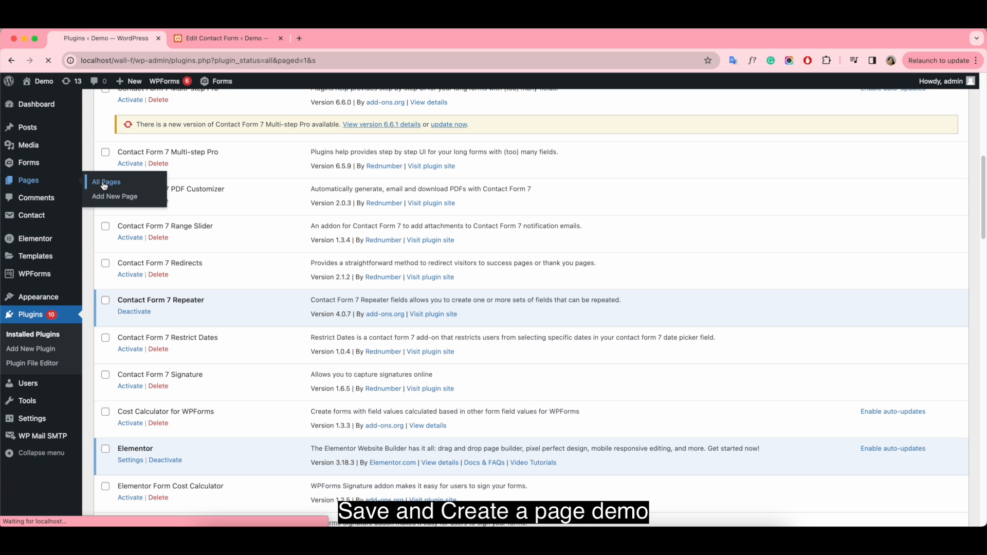
# - On the Demo Contact Form 7 page, add Email rows up to the three-row limit
pyautogui.click(105, 182)
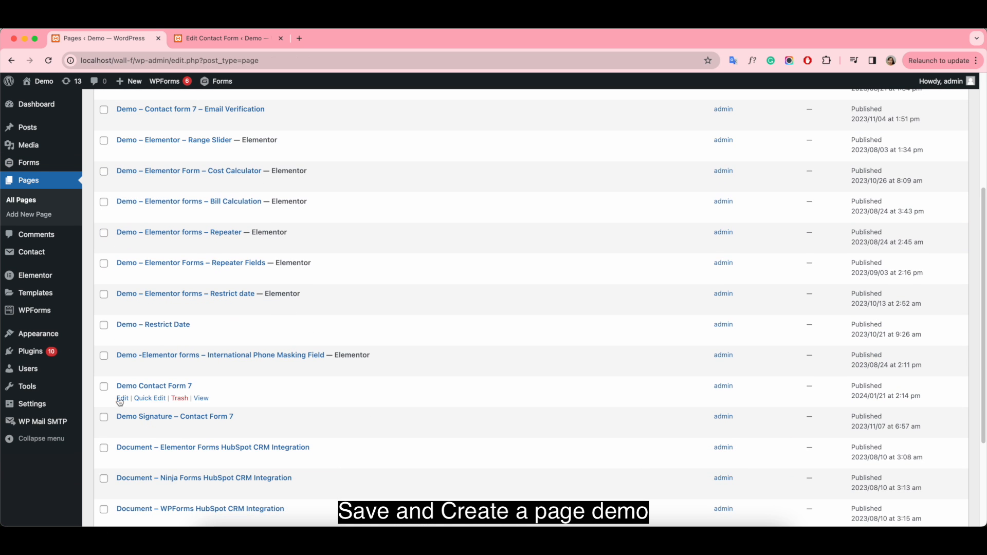
pyautogui.click(122, 398)
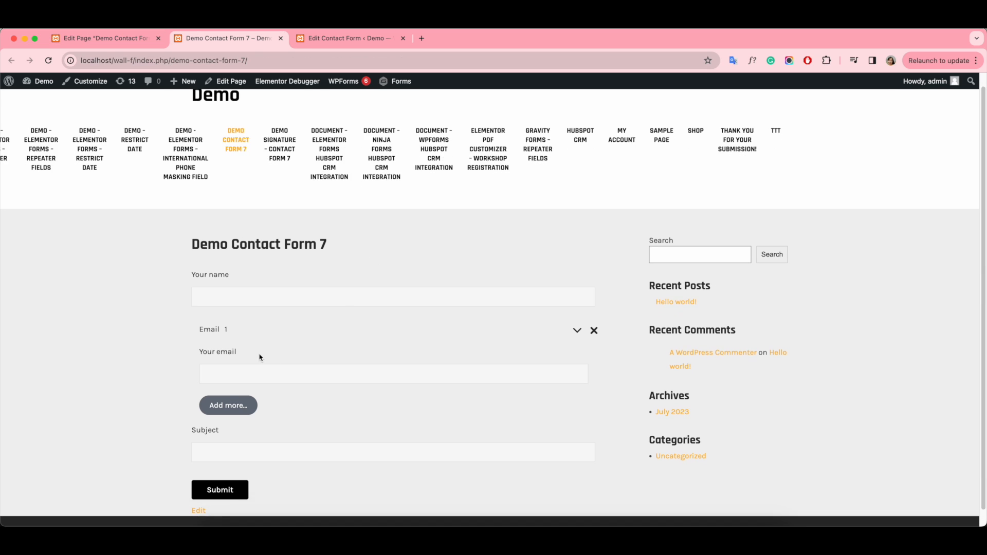
pyautogui.click(229, 406)
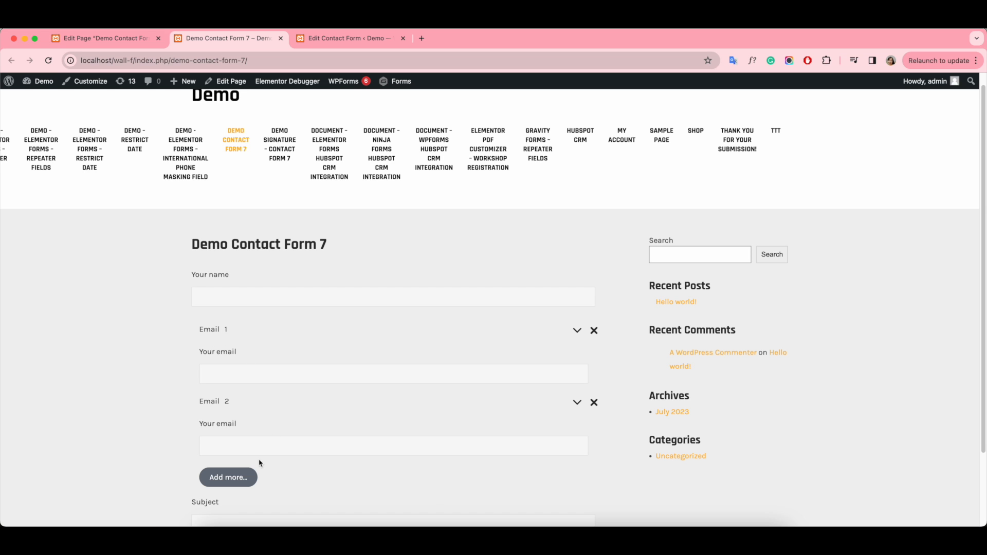
pyautogui.click(229, 478)
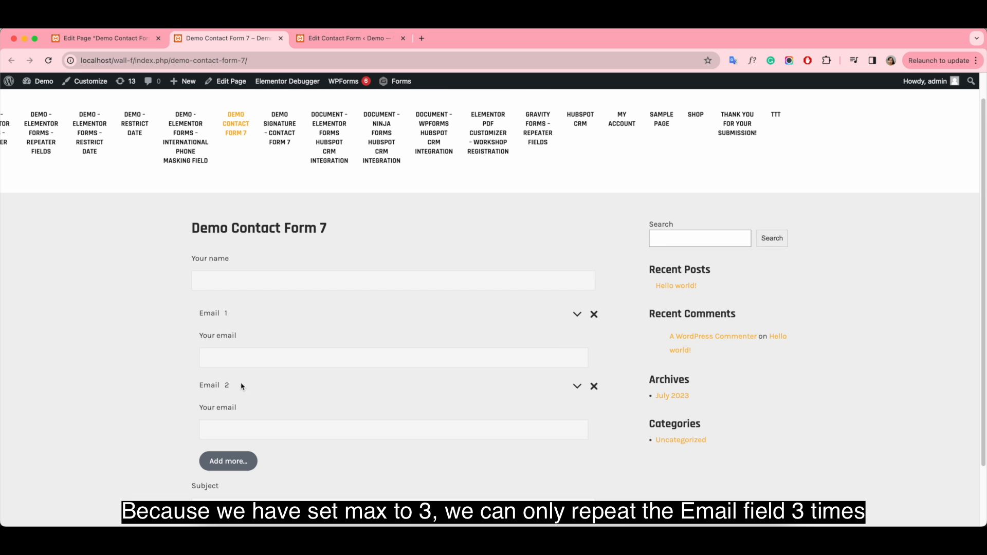
pyautogui.click(229, 461)
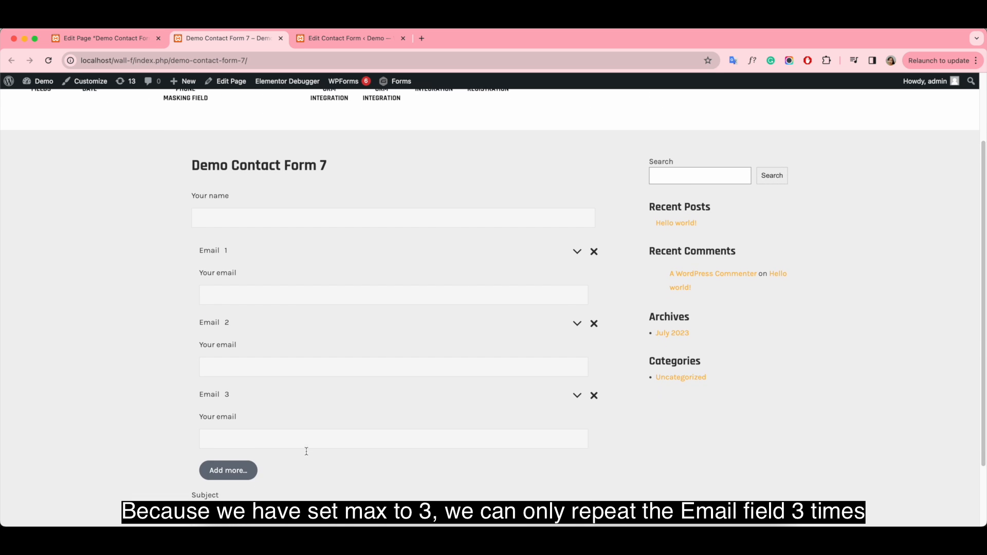
pyautogui.scroll(-3)
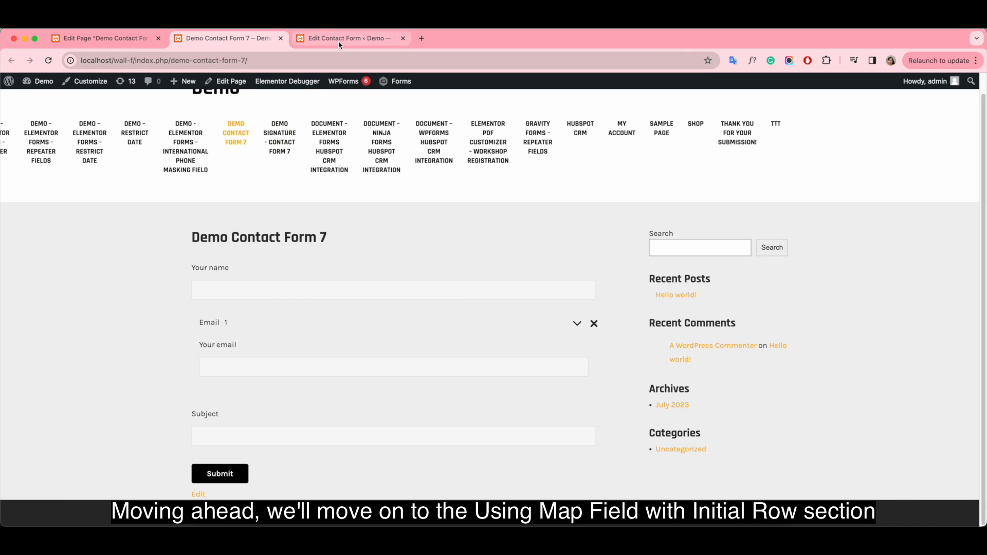
# - Delete the Email repeater tags and write '<label> How many tickets do you need?' at the top
pyautogui.click(348, 38)
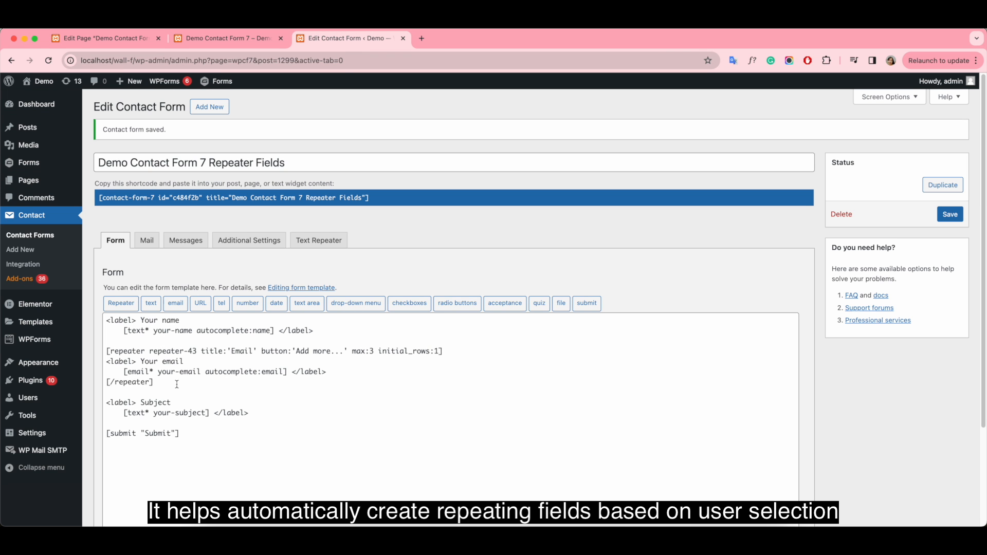
pyautogui.doubleClick(127, 381)
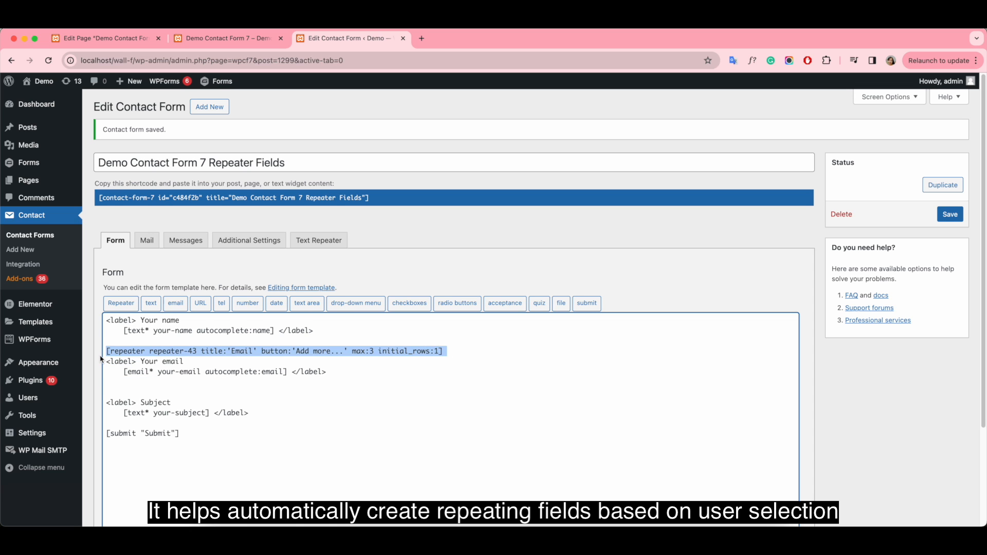
pyautogui.press('Delete')
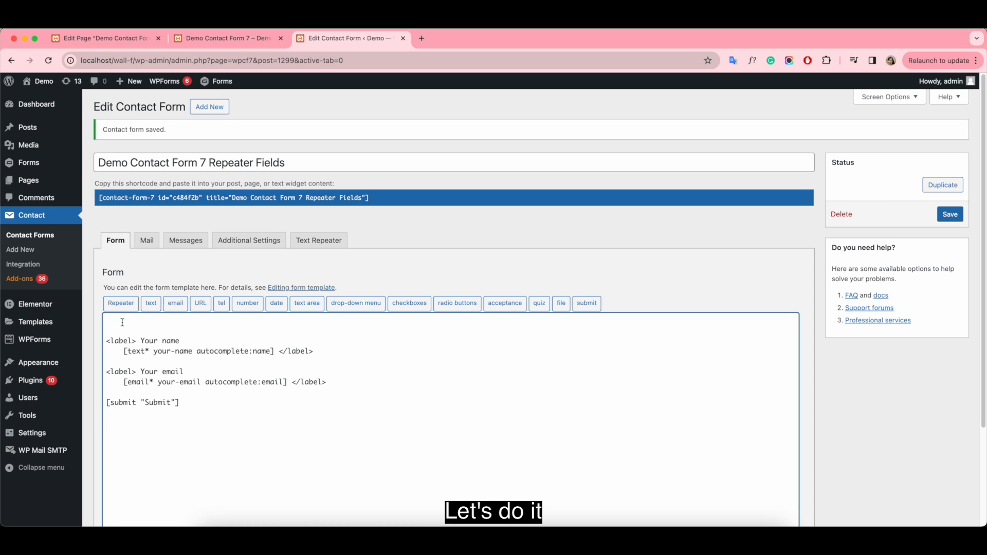
pyautogui.click(107, 321)
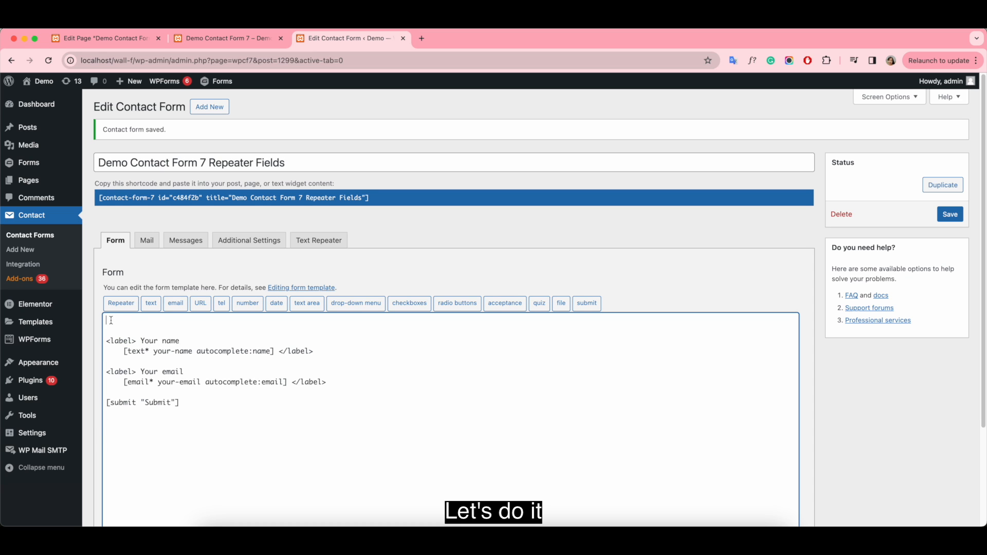
pyautogui.write('<label> How many ti')
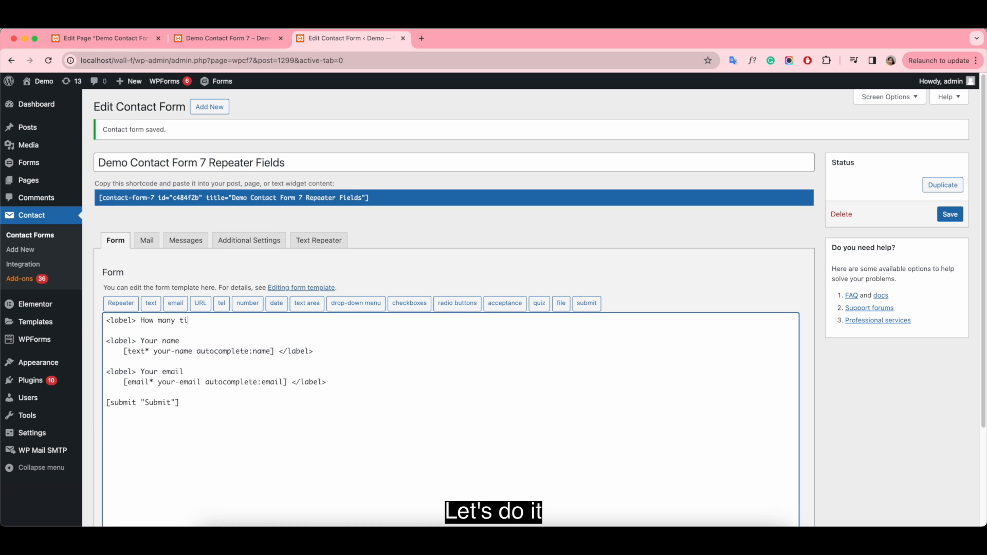
pyautogui.write('ckets do you need')
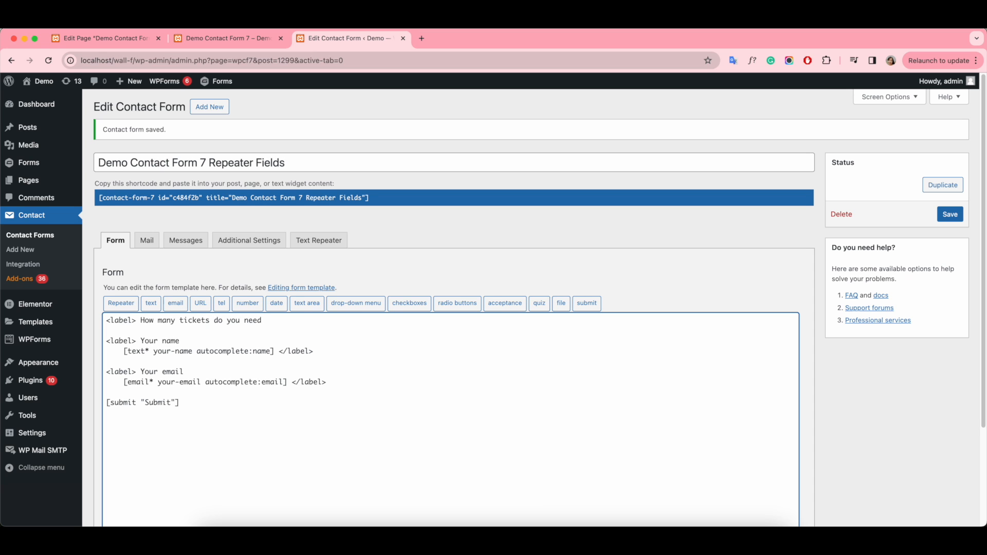
pyautogui.write('?')
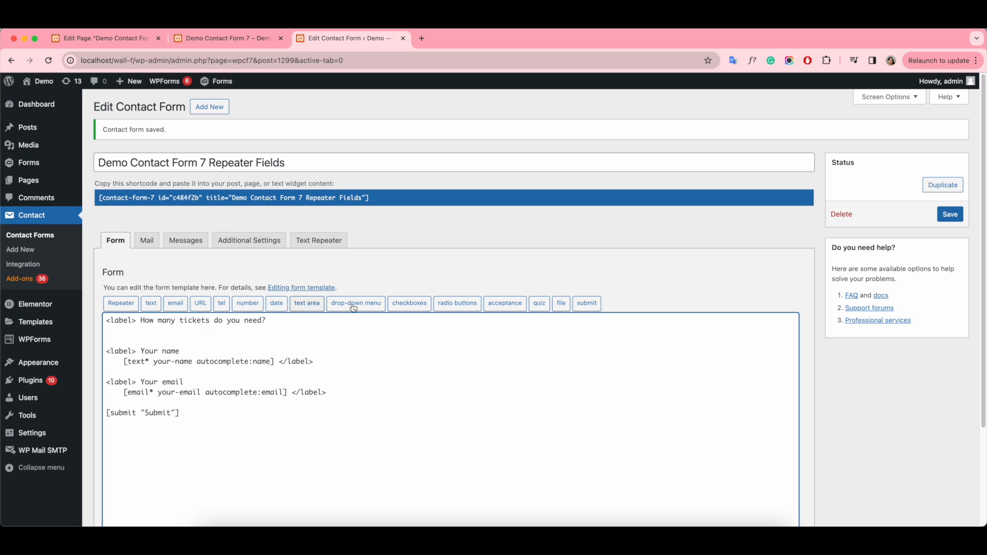
# - Insert a radio group with options 1 to 5 and close the ticket label with </label>
pyautogui.click(456, 304)
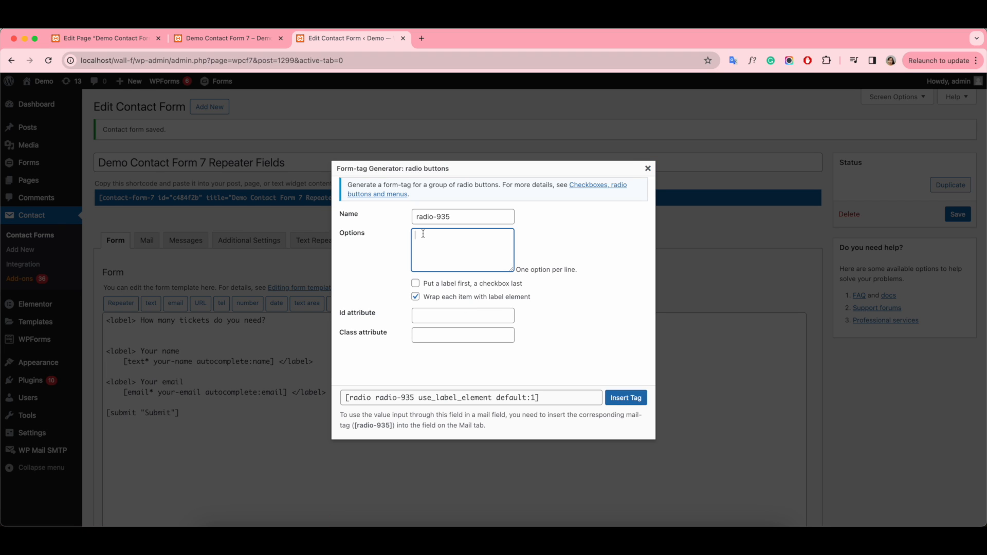
pyautogui.write('1')
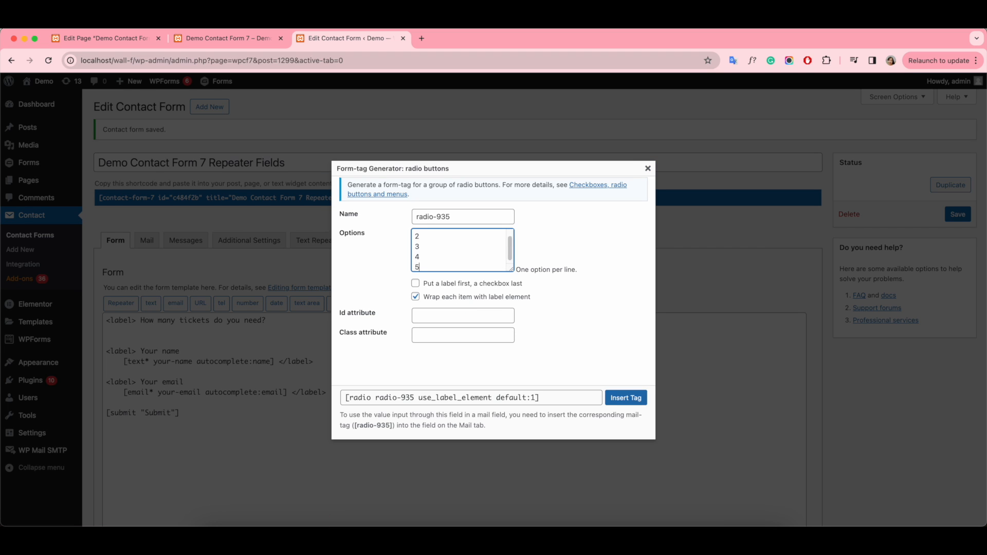
pyautogui.click(625, 397)
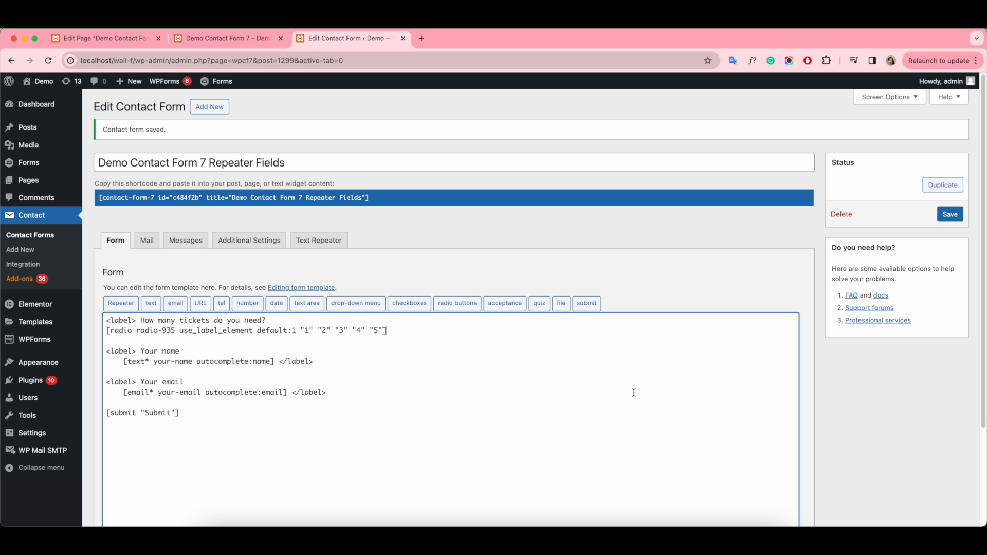
pyautogui.doubleClick(295, 362)
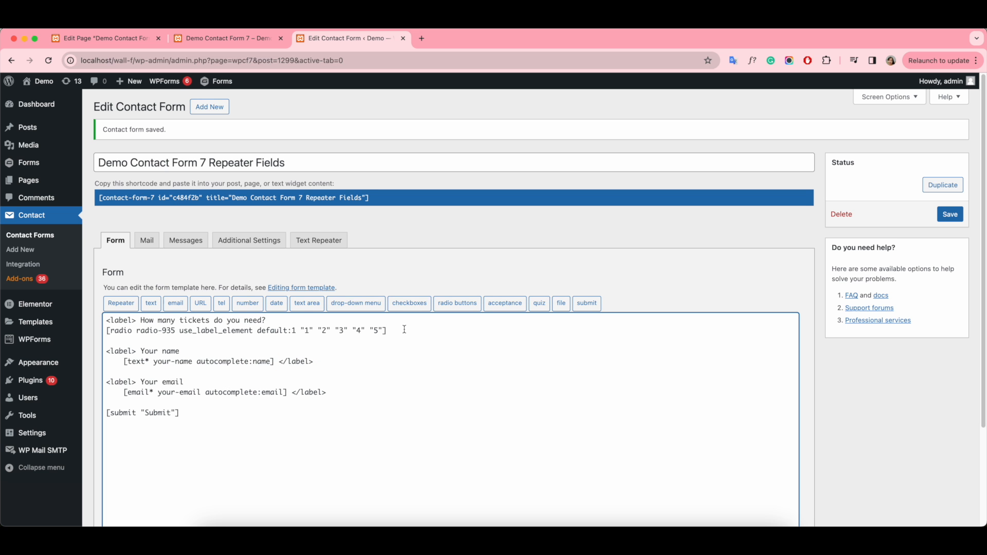
pyautogui.write('</label>')
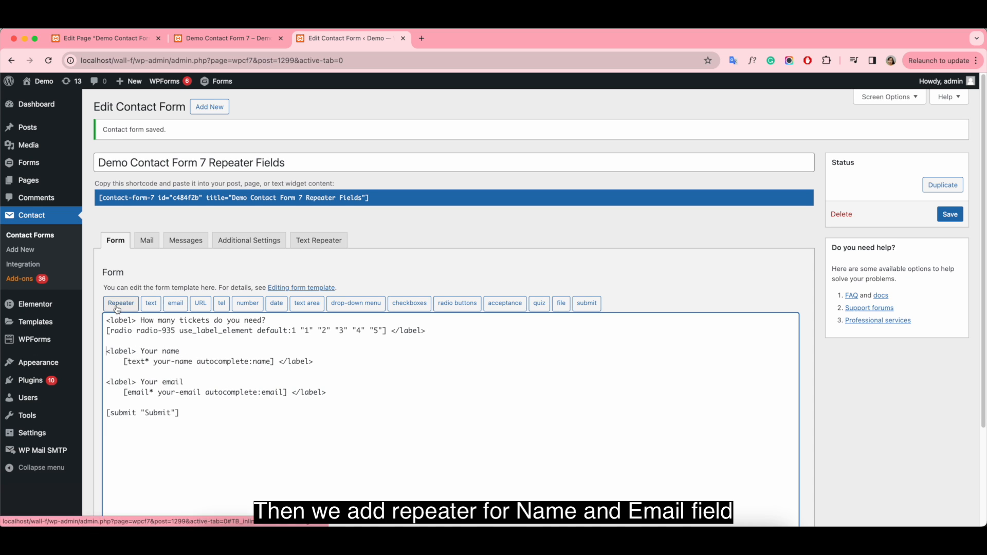
# - Insert a 'Person' repeater, max 5 rows, initial rows mapped to field 'radio-935'
pyautogui.click(120, 303)
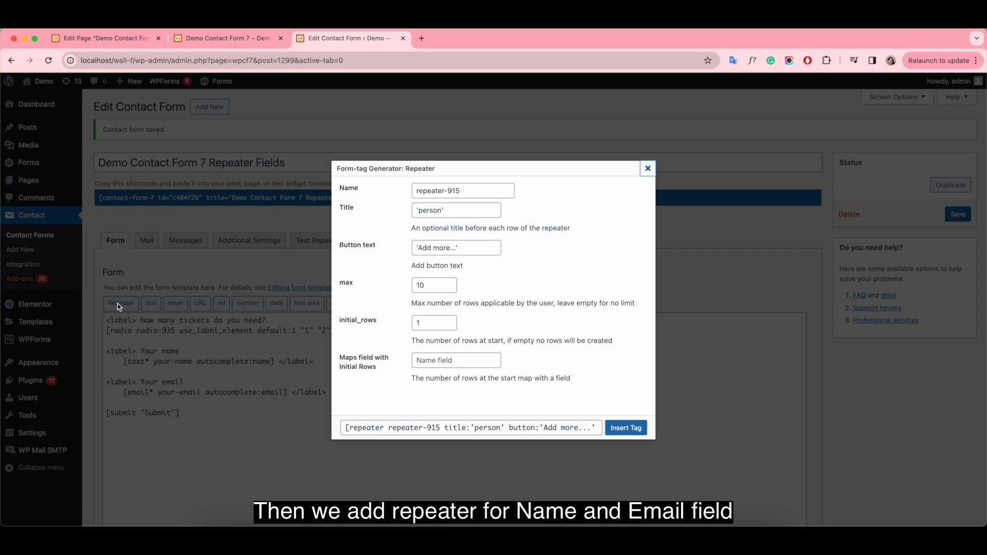
pyautogui.moveTo(123, 300)
pyautogui.write('5')
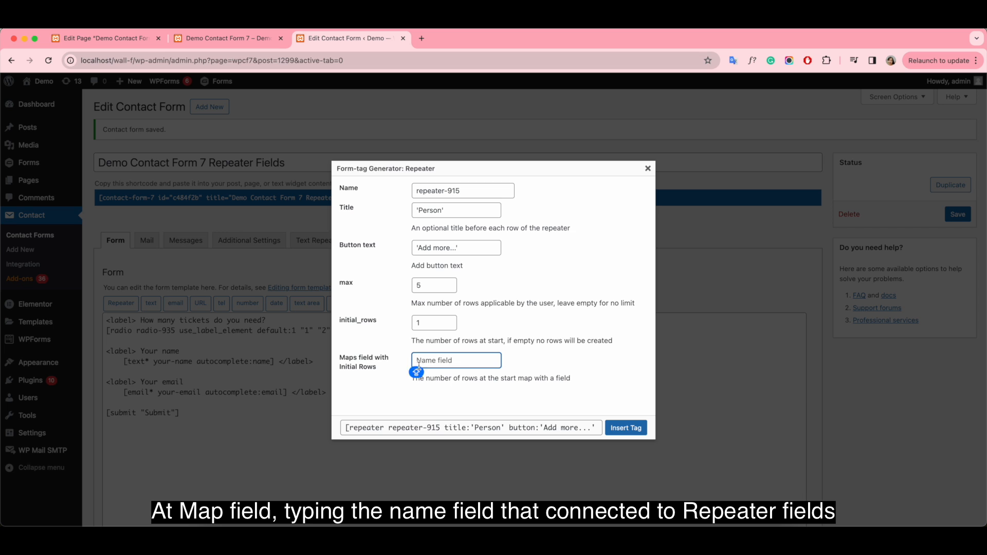
pyautogui.write("'radio-")
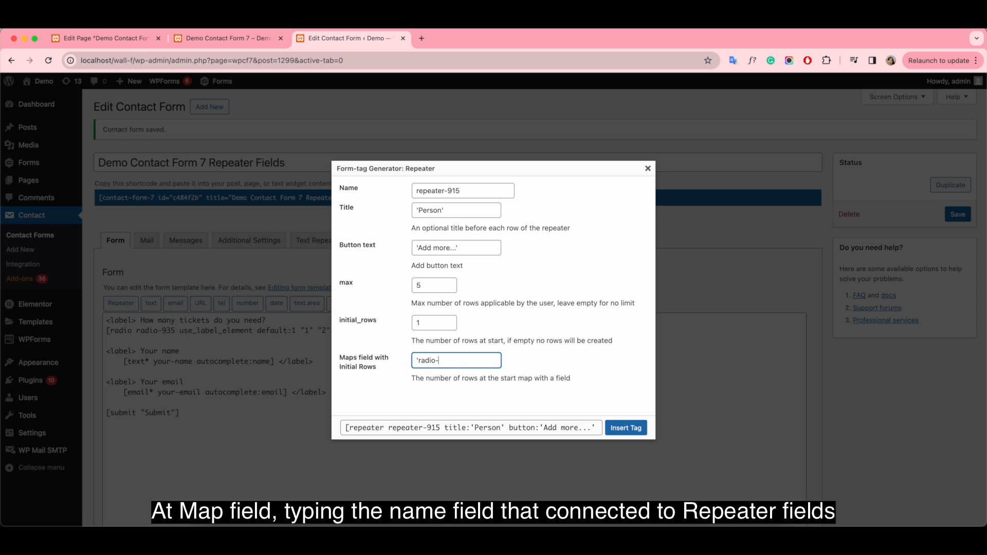
pyautogui.write("935'")
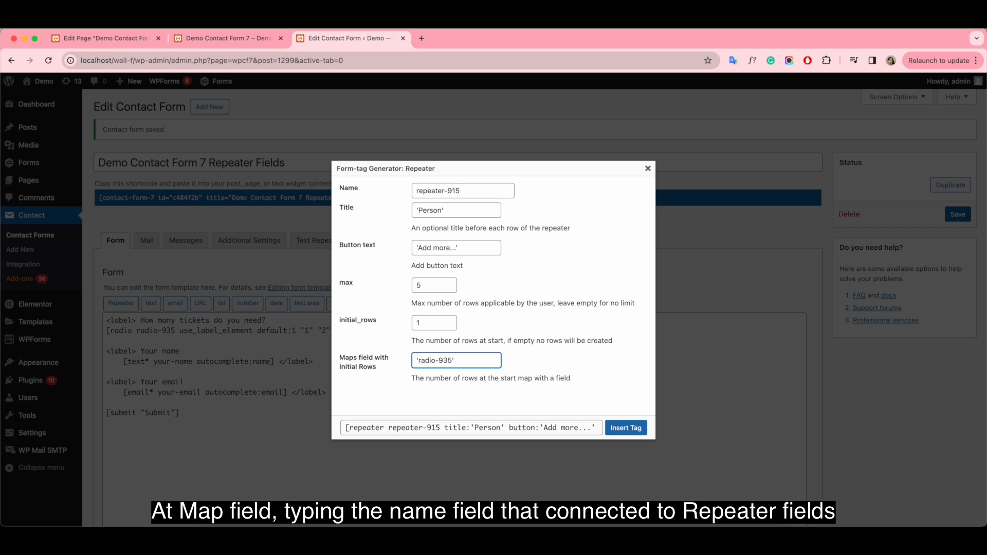
pyautogui.click(626, 428)
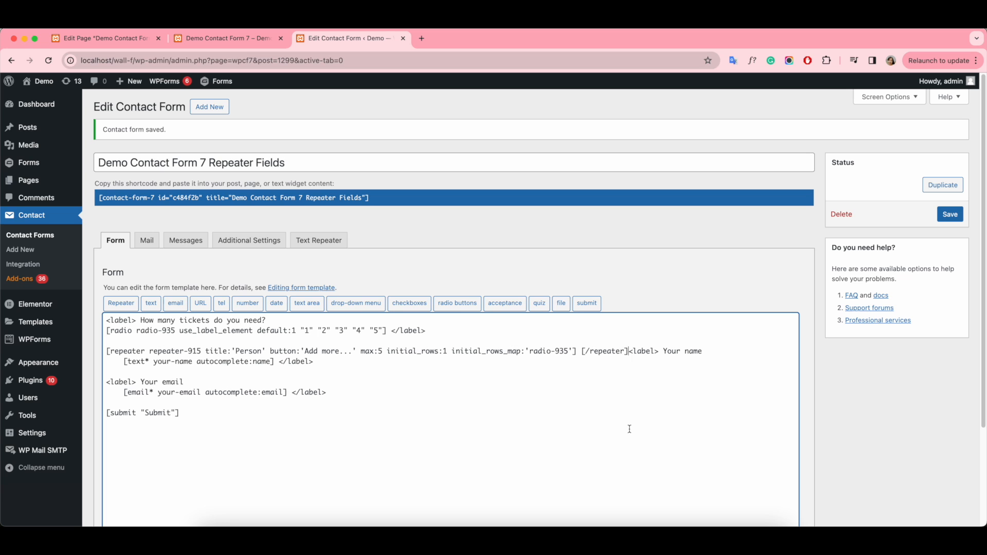
# - Close the Person repeater after name and email, save the form and view the demo page
pyautogui.doubleClick(603, 352)
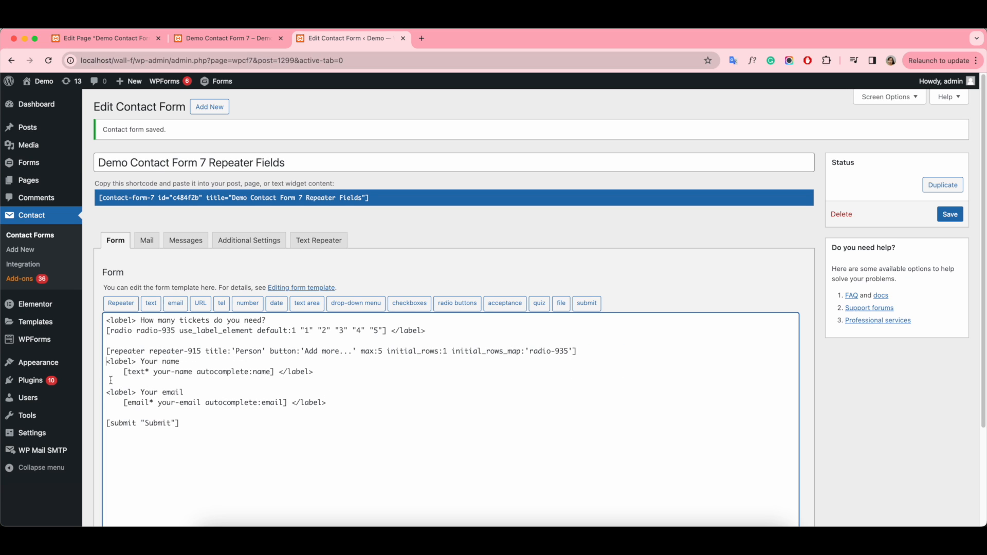
pyautogui.write('[/repeater]')
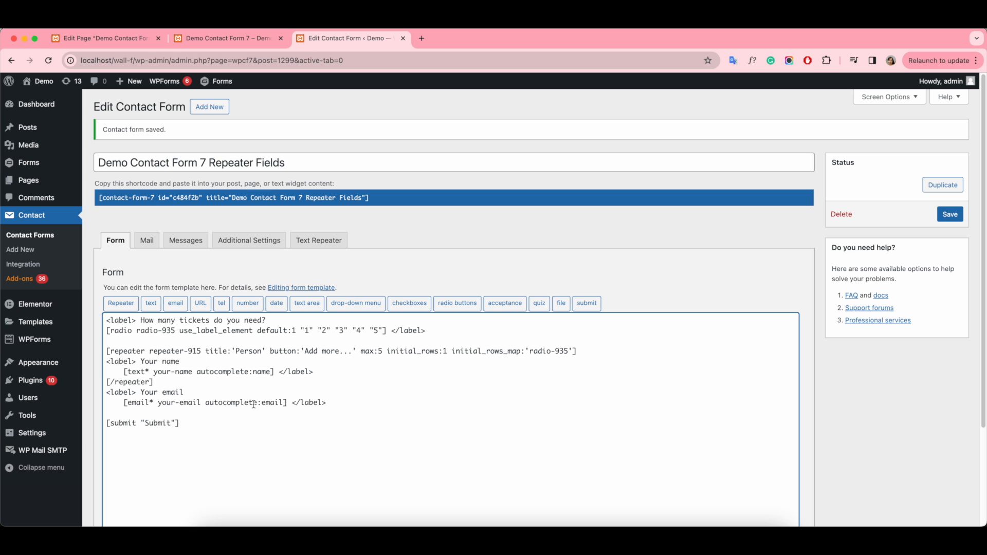
pyautogui.doubleClick(129, 381)
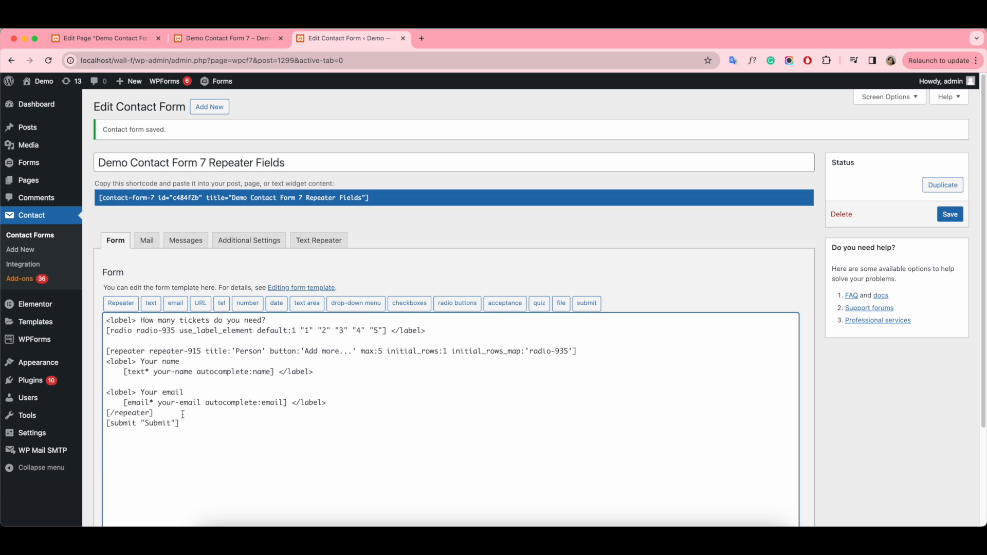
pyautogui.press('Enter')
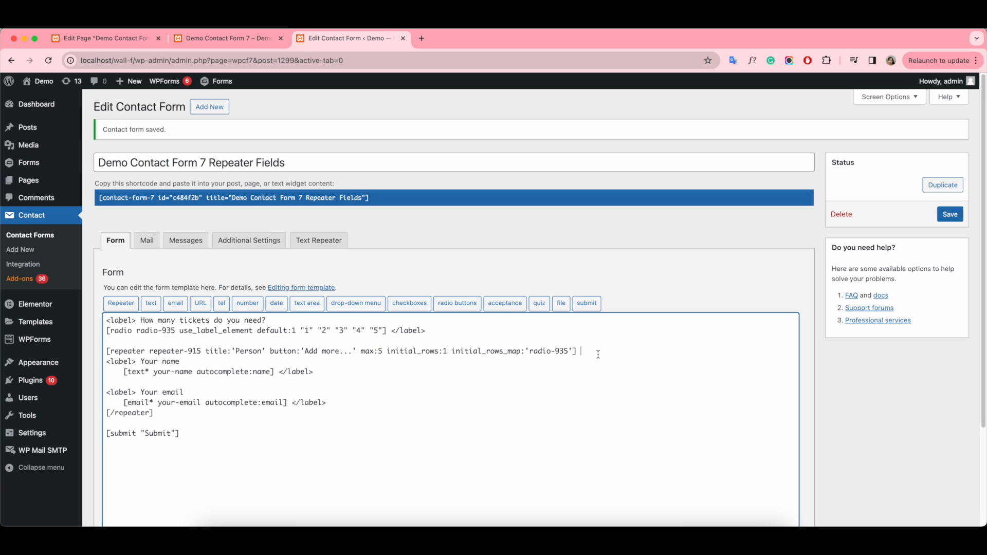
pyautogui.doubleClick(487, 352)
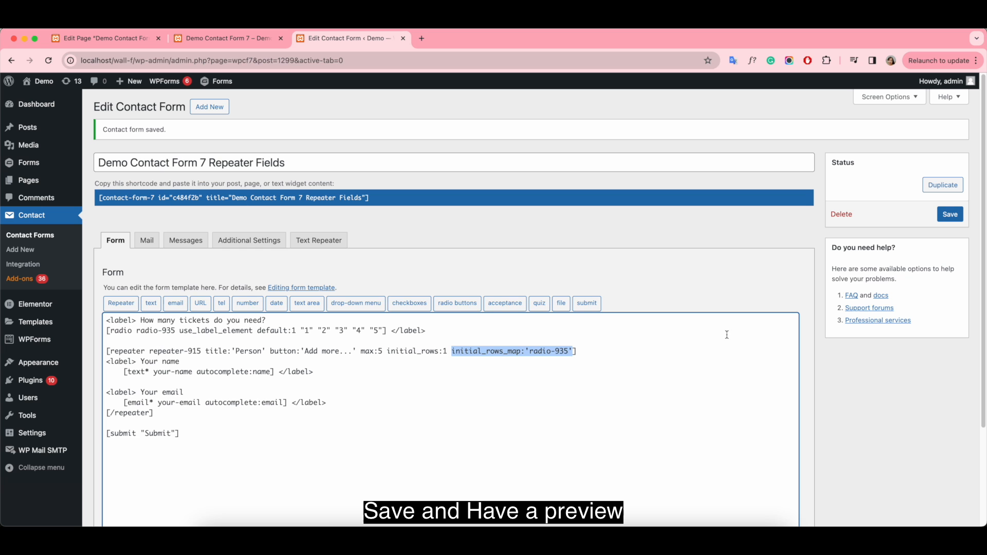
pyautogui.click(951, 214)
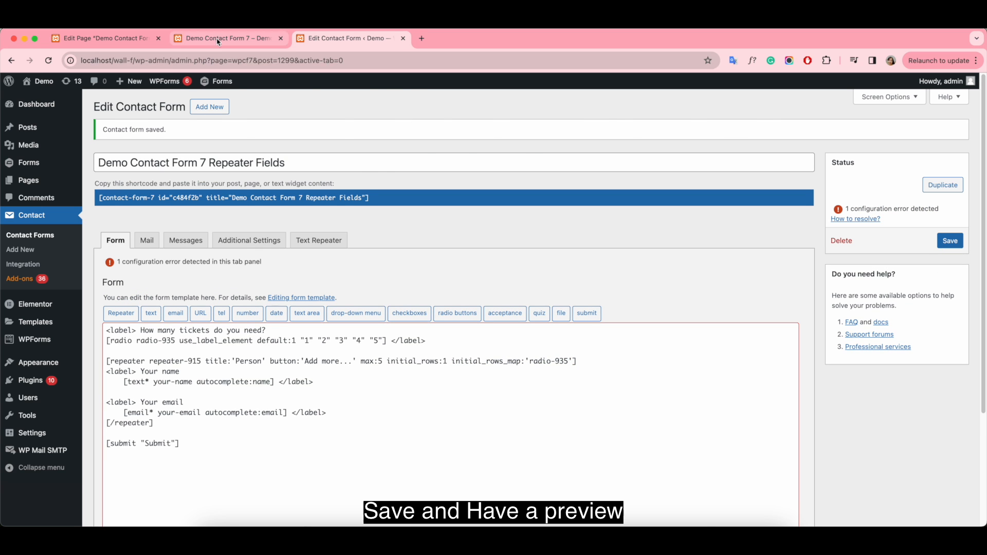
pyautogui.click(218, 37)
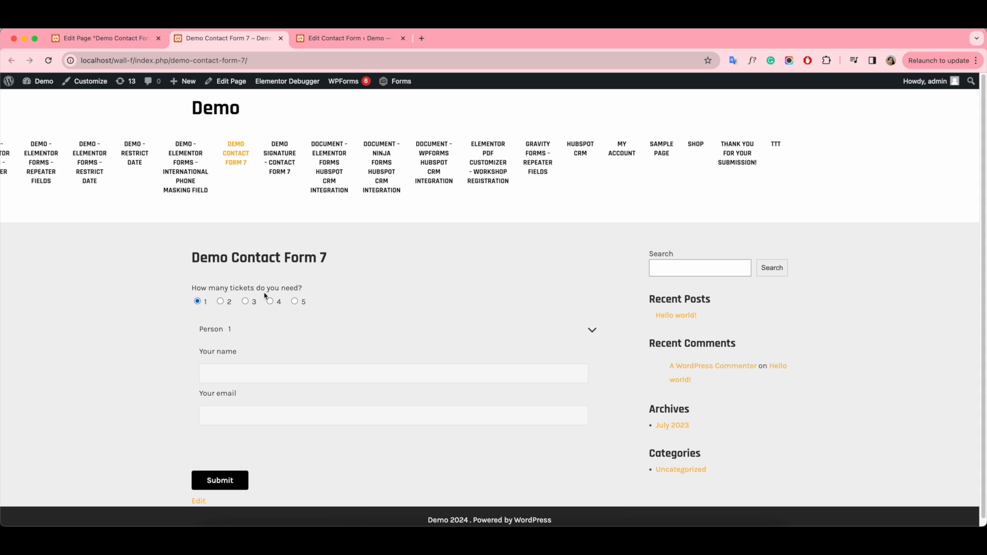
# - Select 2 tickets and a larger count to check Person rows match, then return to 1 ticket
pyautogui.click(220, 301)
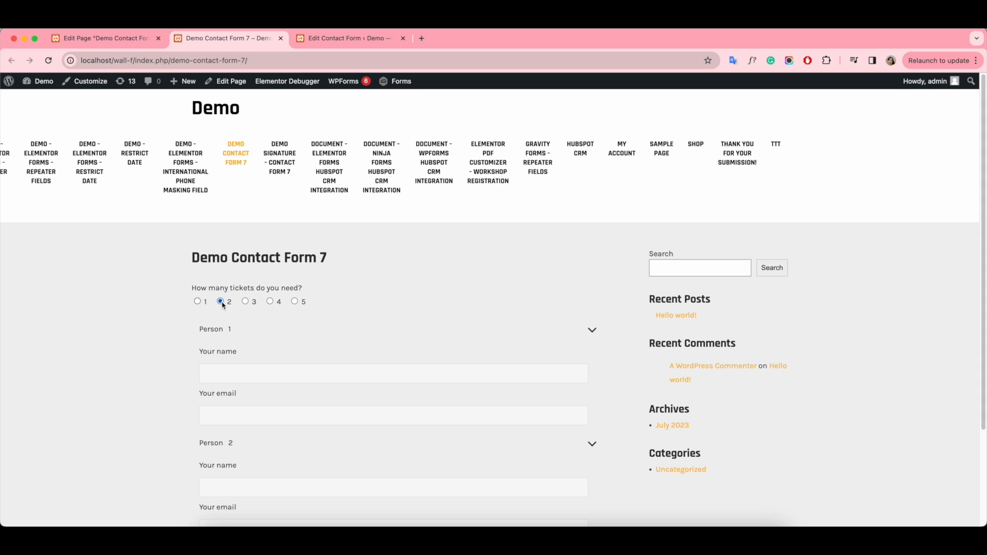
pyautogui.scroll(-3)
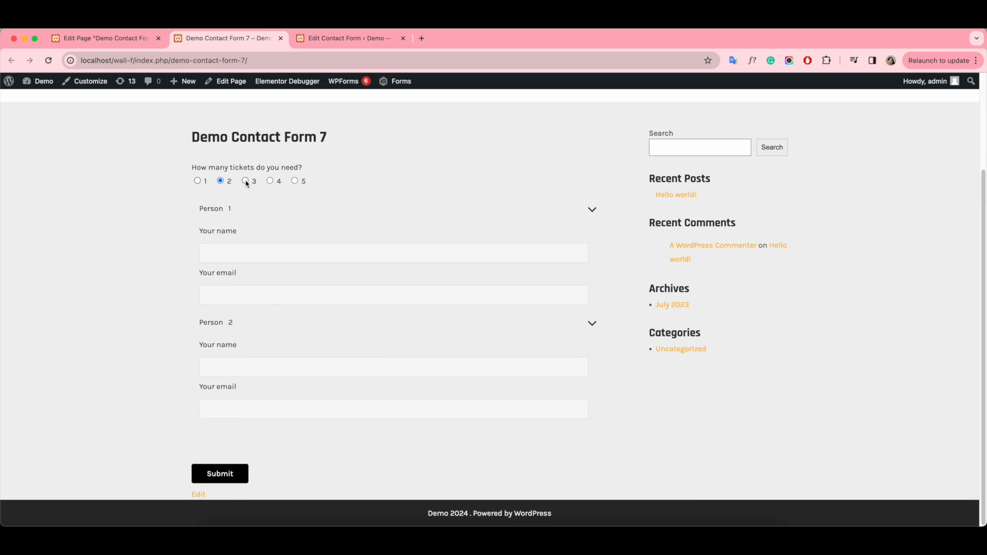
pyautogui.click(245, 181)
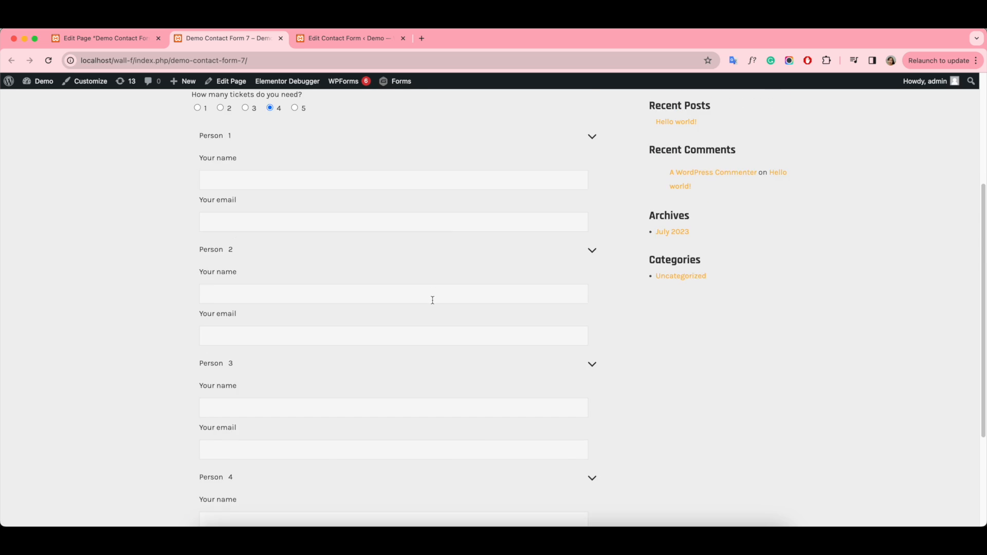
pyautogui.scroll(-3)
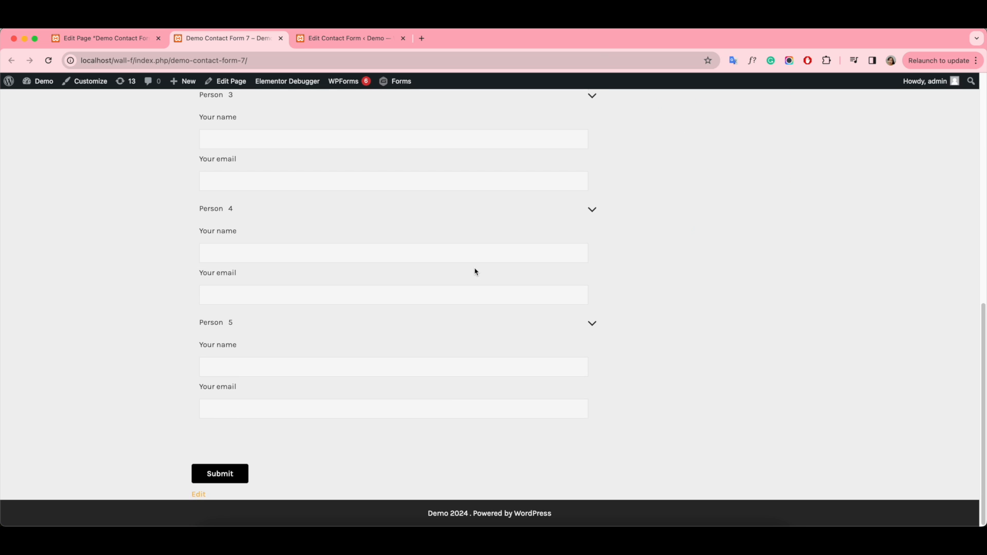
pyautogui.scroll(3)
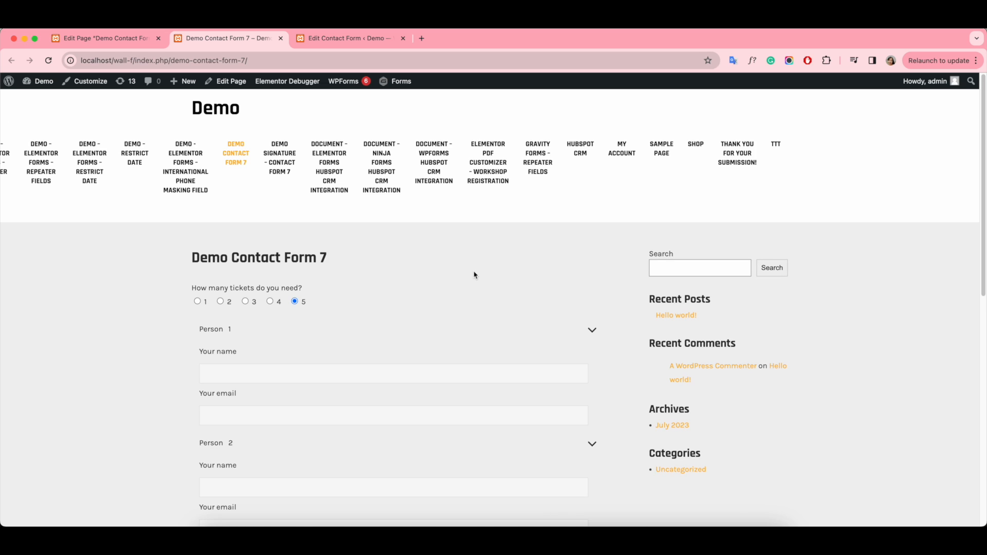
pyautogui.click(197, 301)
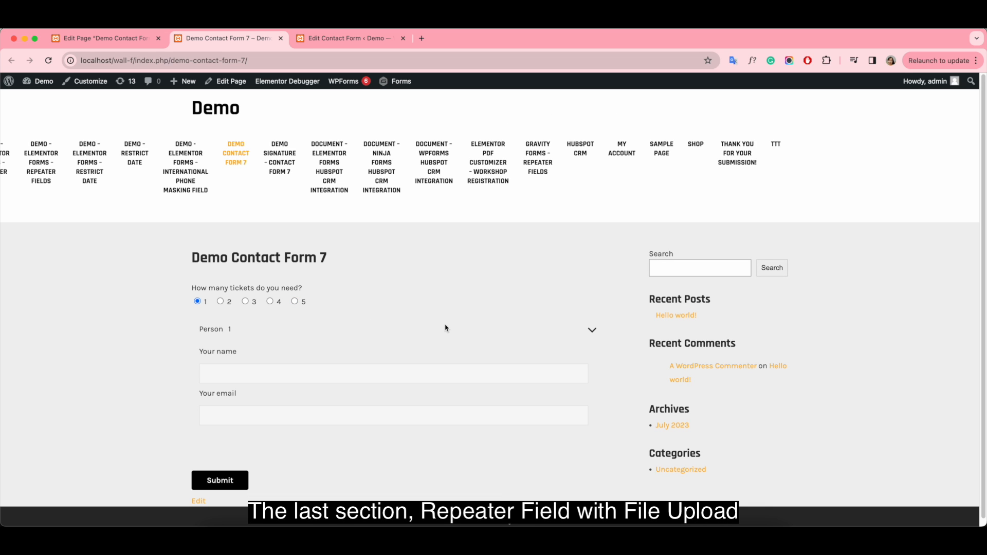
# - Replace the Person repeater markup with a 'File upload' label holding a generated file field
pyautogui.click(352, 39)
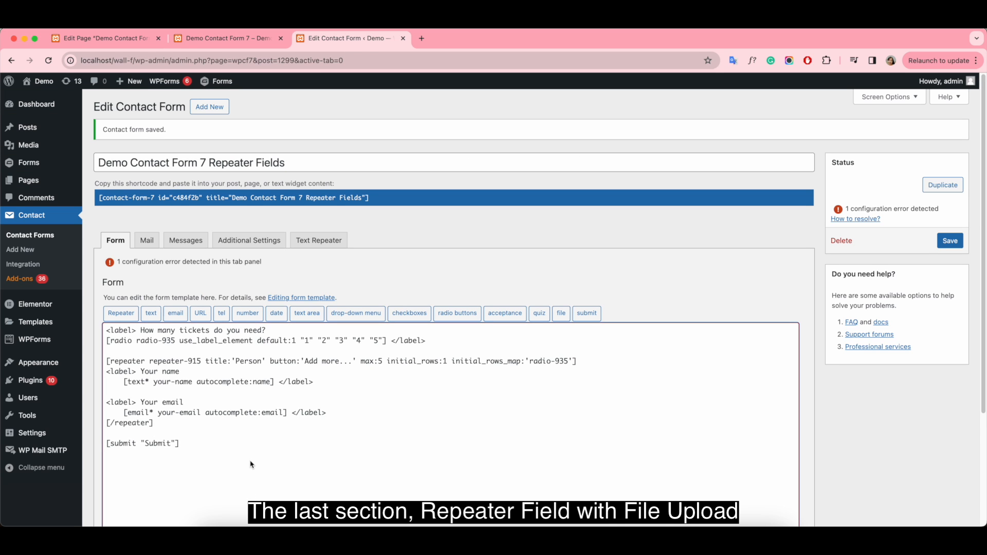
pyautogui.doubleClick(129, 423)
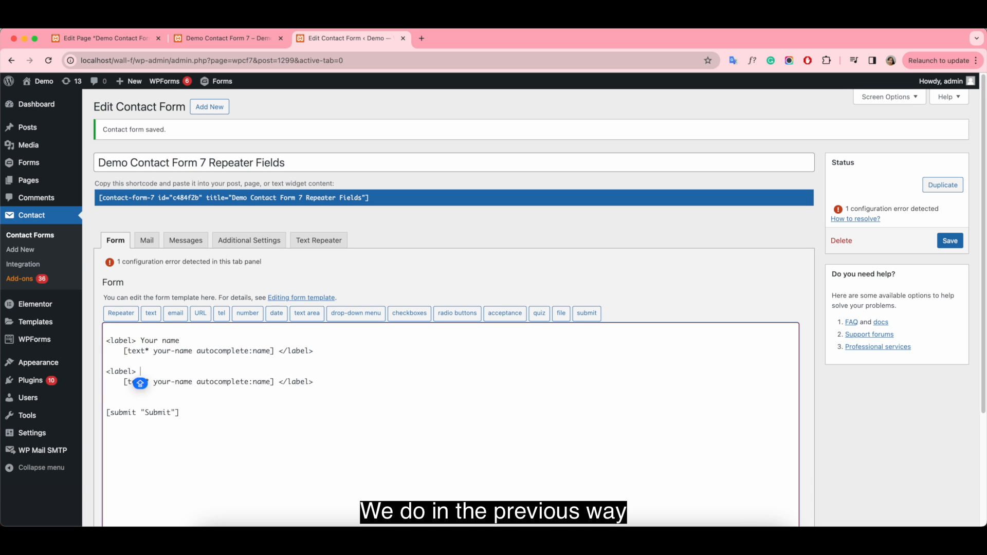
pyautogui.write('File upload')
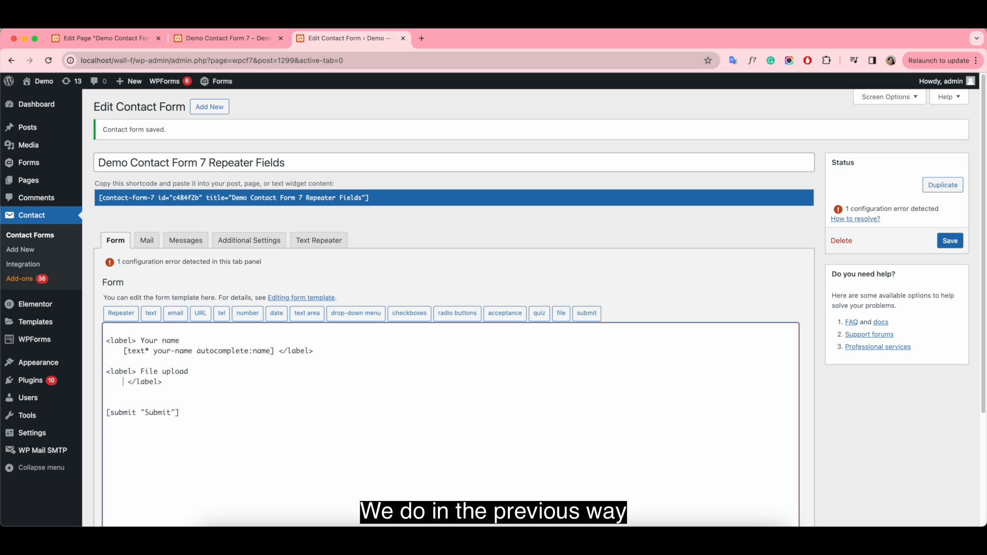
pyautogui.click(561, 312)
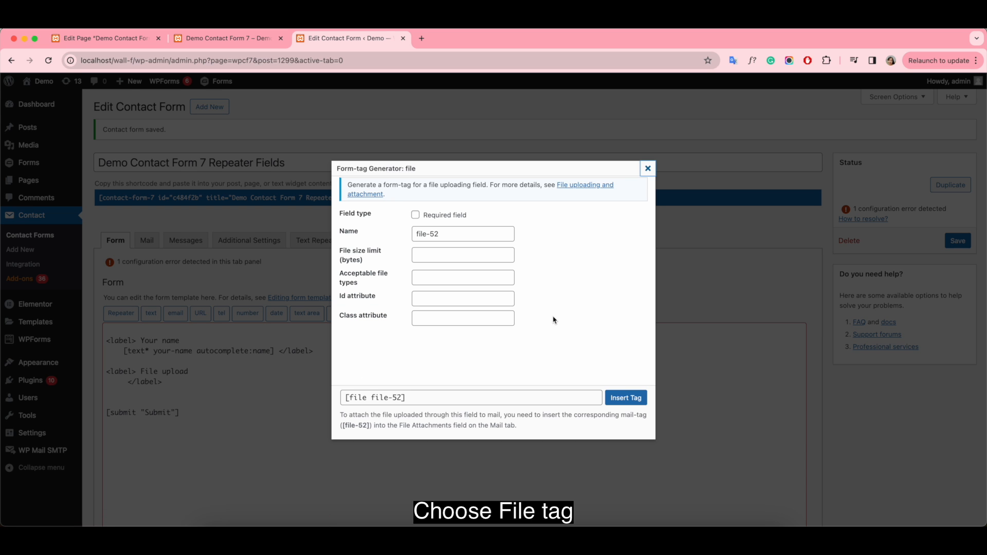
pyautogui.click(626, 397)
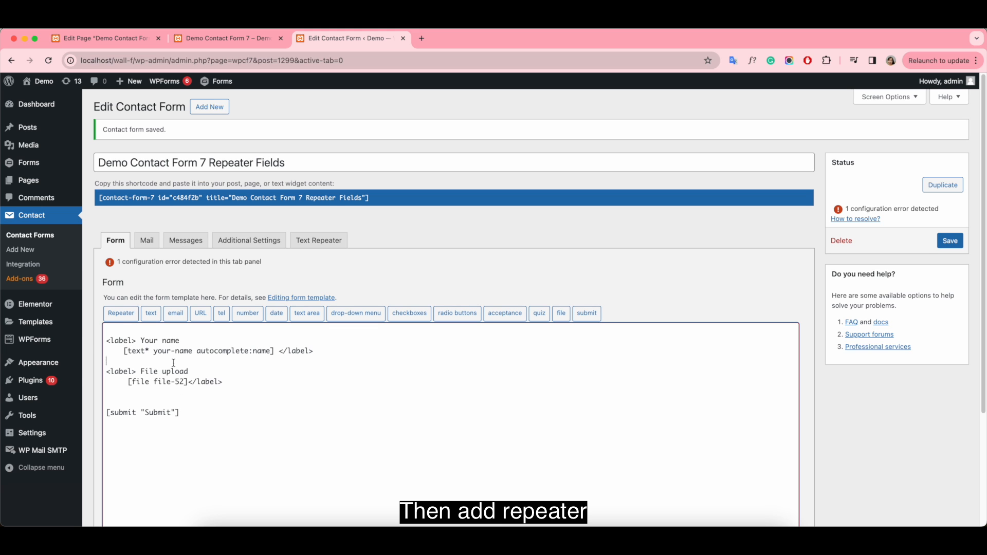
# - Insert a repeater titled 'File' with a maximum of 5 rows above the File upload label
pyautogui.click(120, 314)
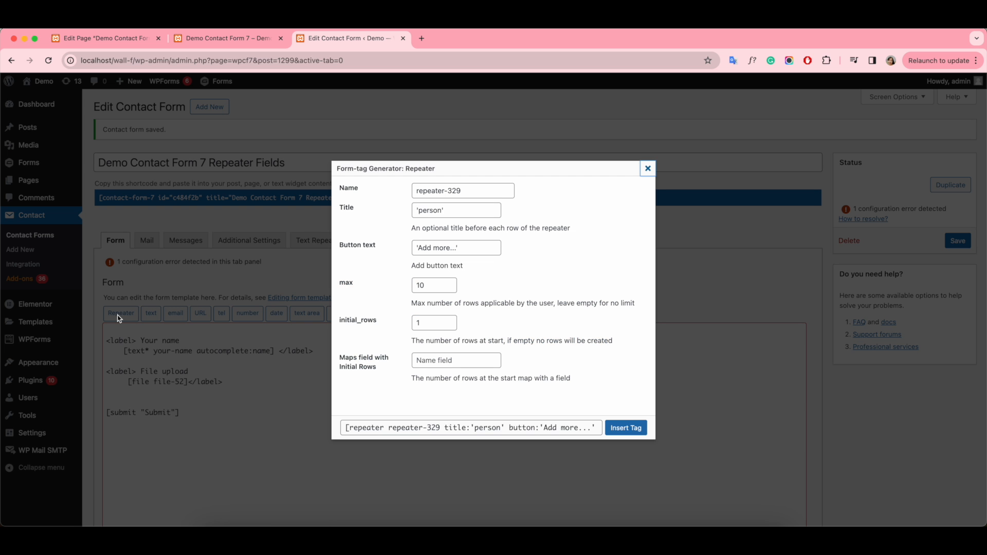
pyautogui.click(457, 210)
pyautogui.write("'File")
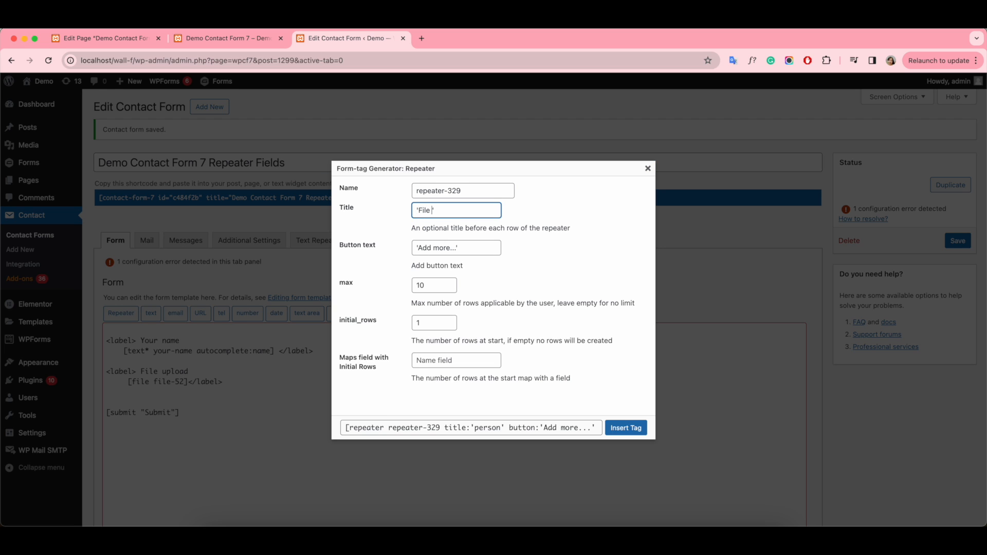
pyautogui.click(430, 286)
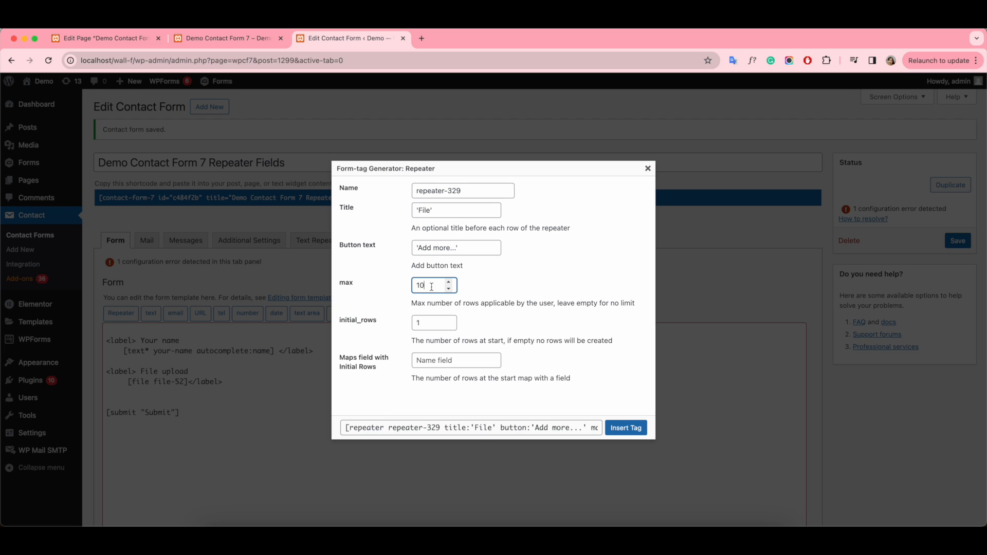
pyautogui.write('5')
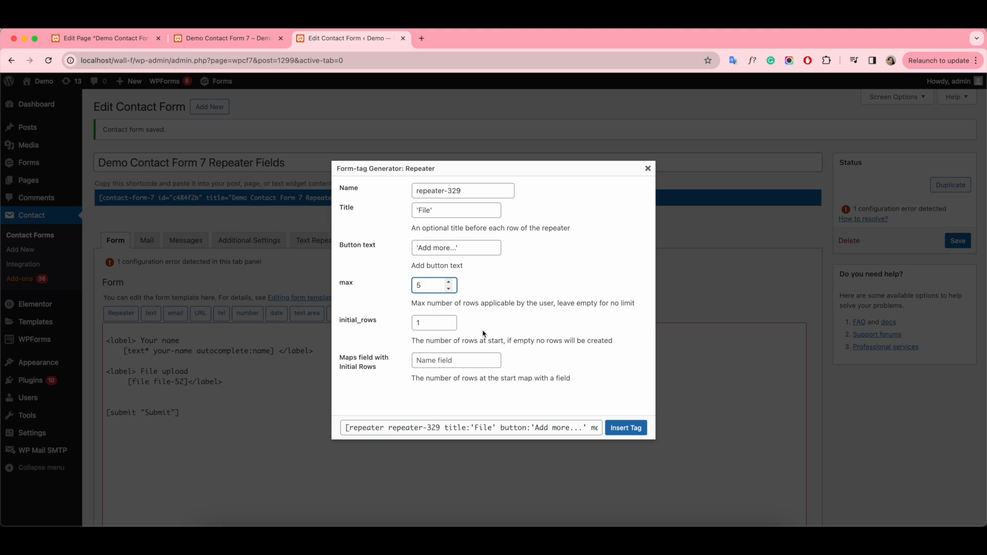
pyautogui.click(625, 427)
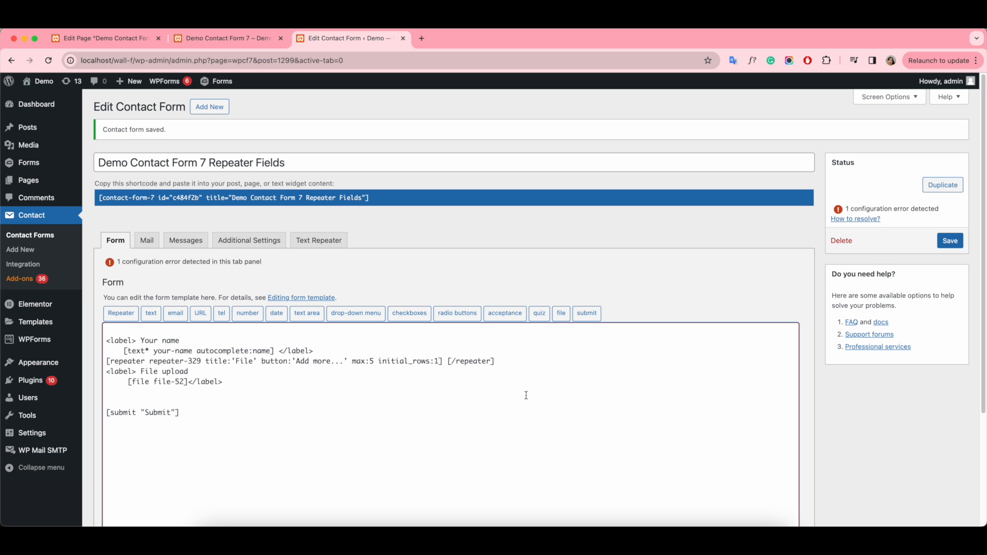
pyautogui.doubleClick(471, 361)
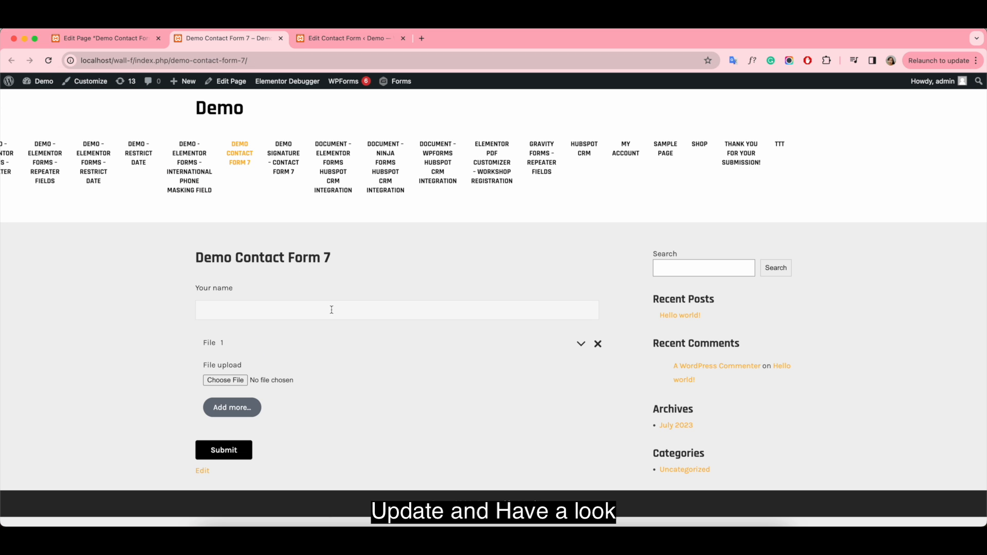
# - Add File rows and attach files to the first three, including 'URL Melt - Unicorn Heads.mp3' from Documents
pyautogui.click(233, 408)
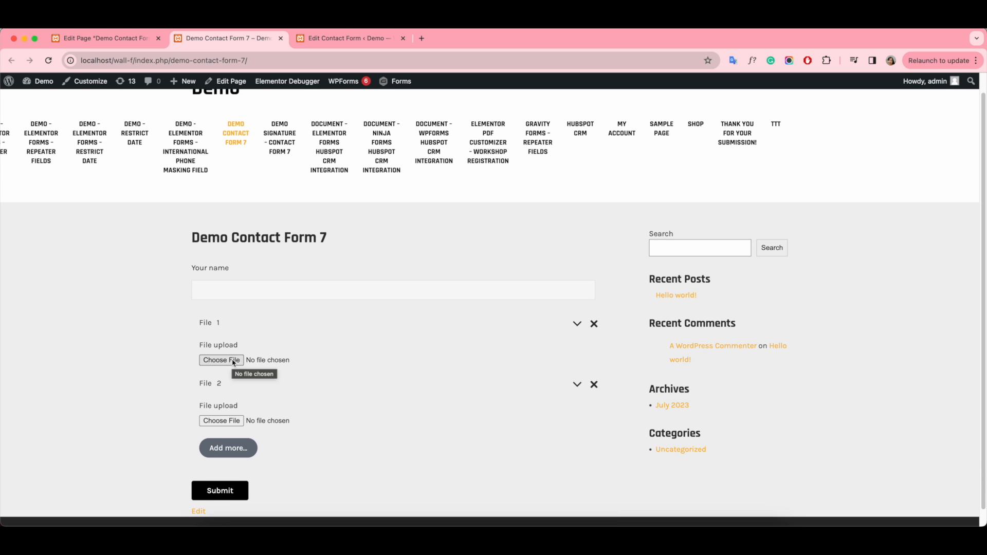
pyautogui.click(221, 360)
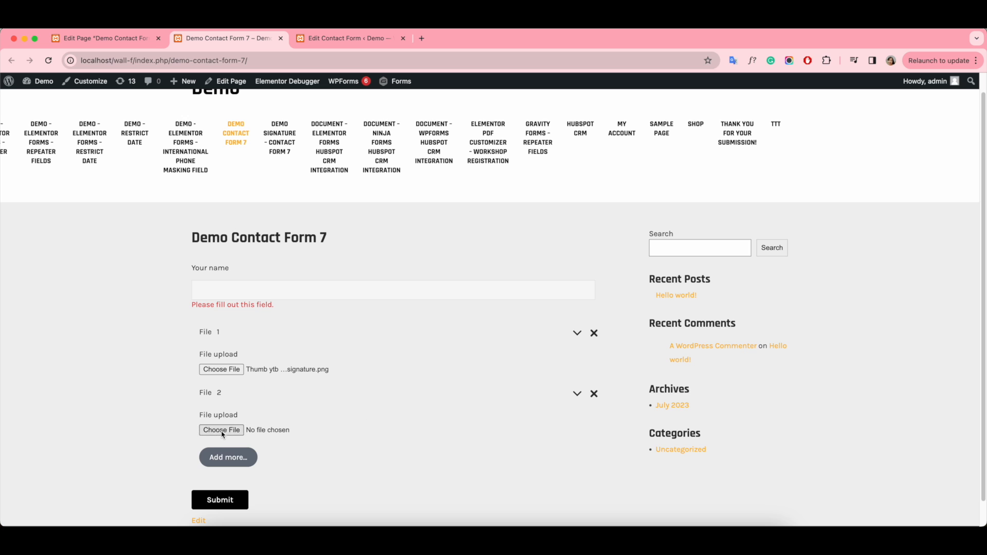
pyautogui.click(222, 430)
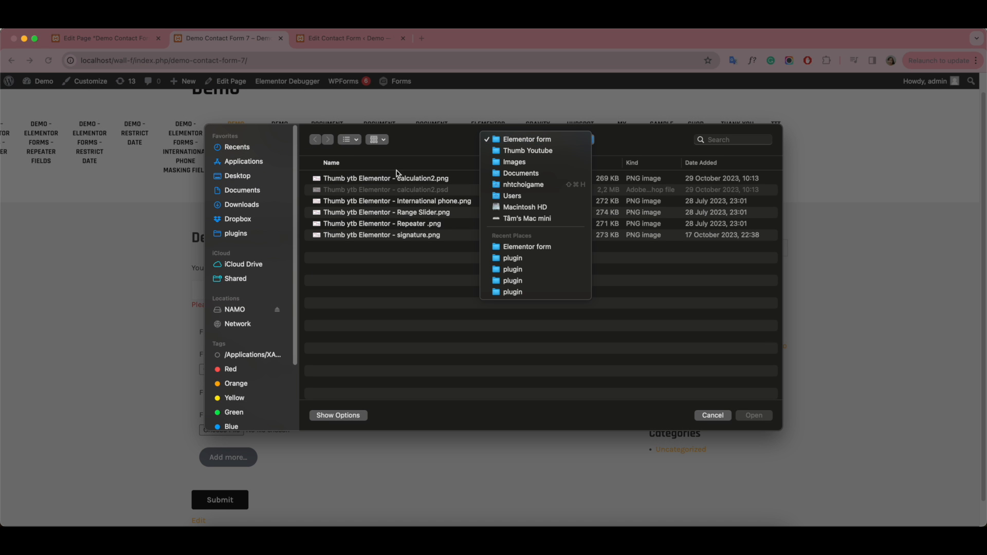
pyautogui.click(521, 172)
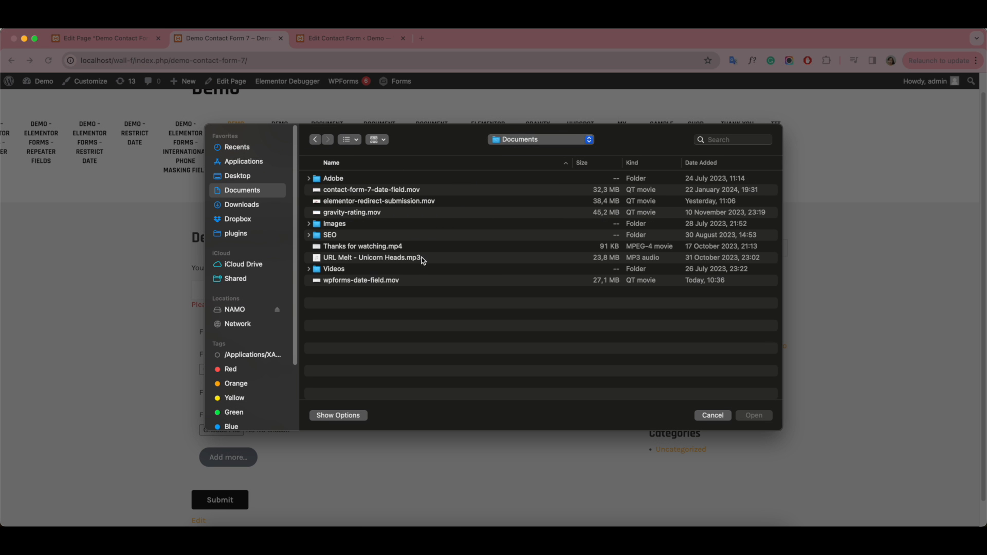
pyautogui.click(754, 415)
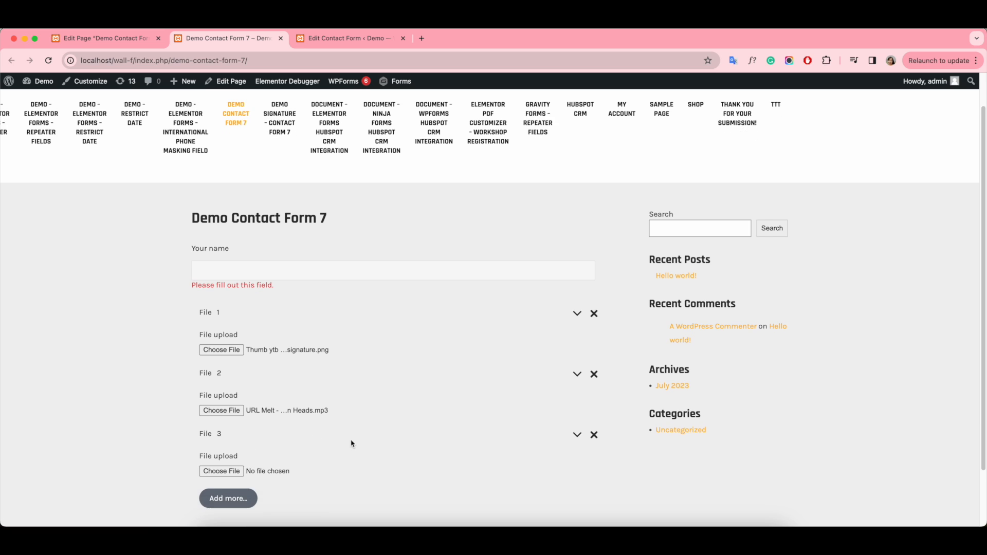
pyautogui.click(221, 471)
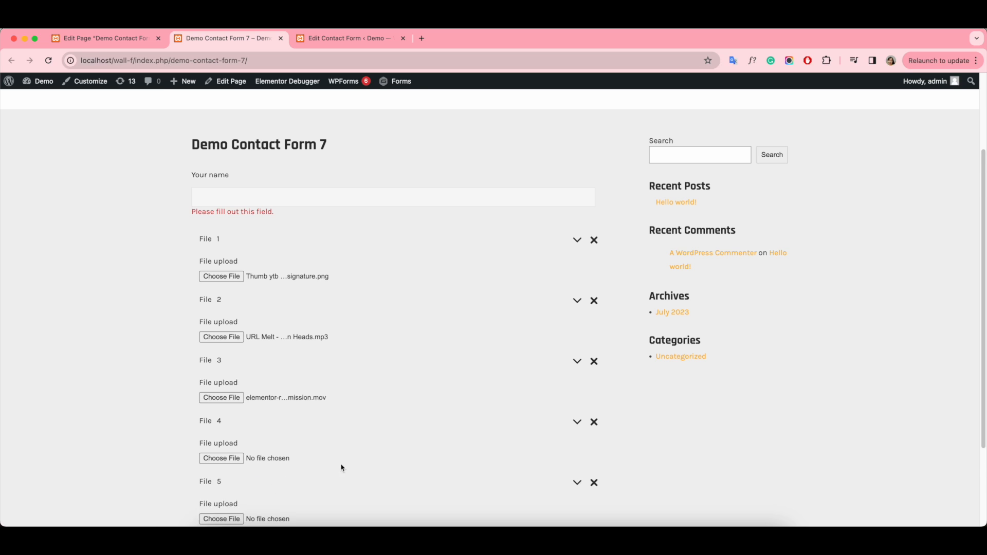
pyautogui.scroll(-3)
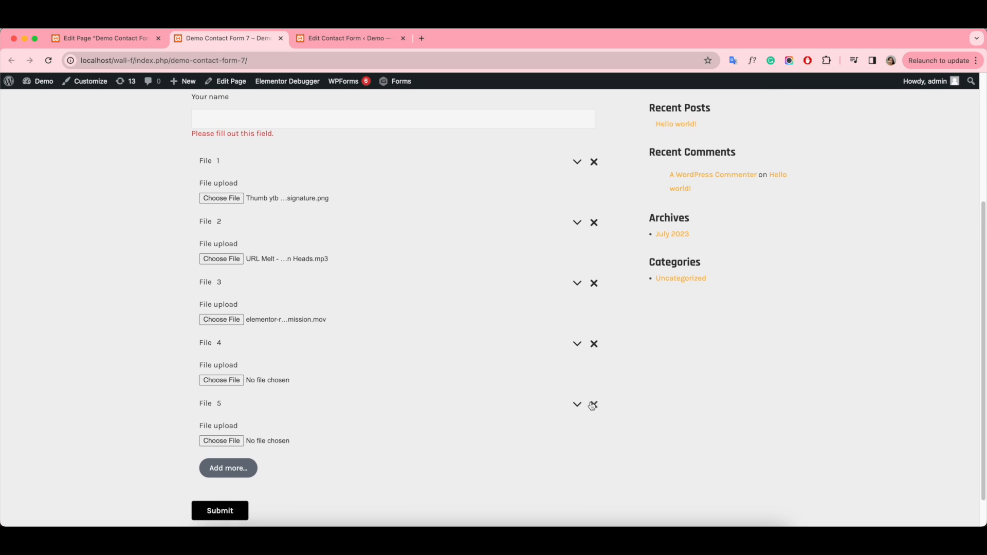